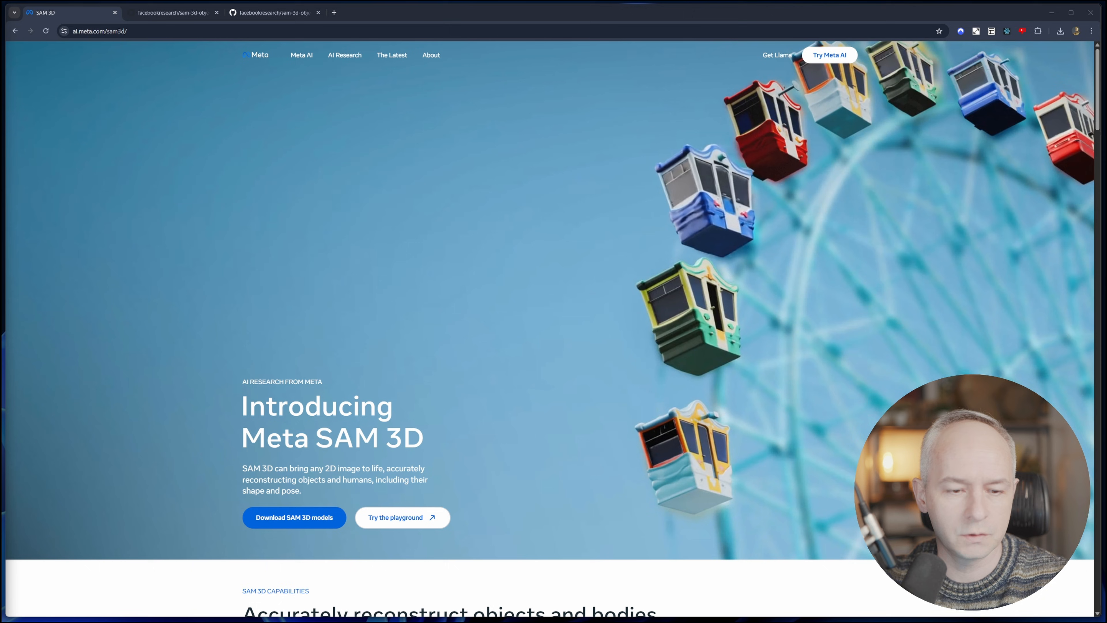
mouse_move(531, 353)
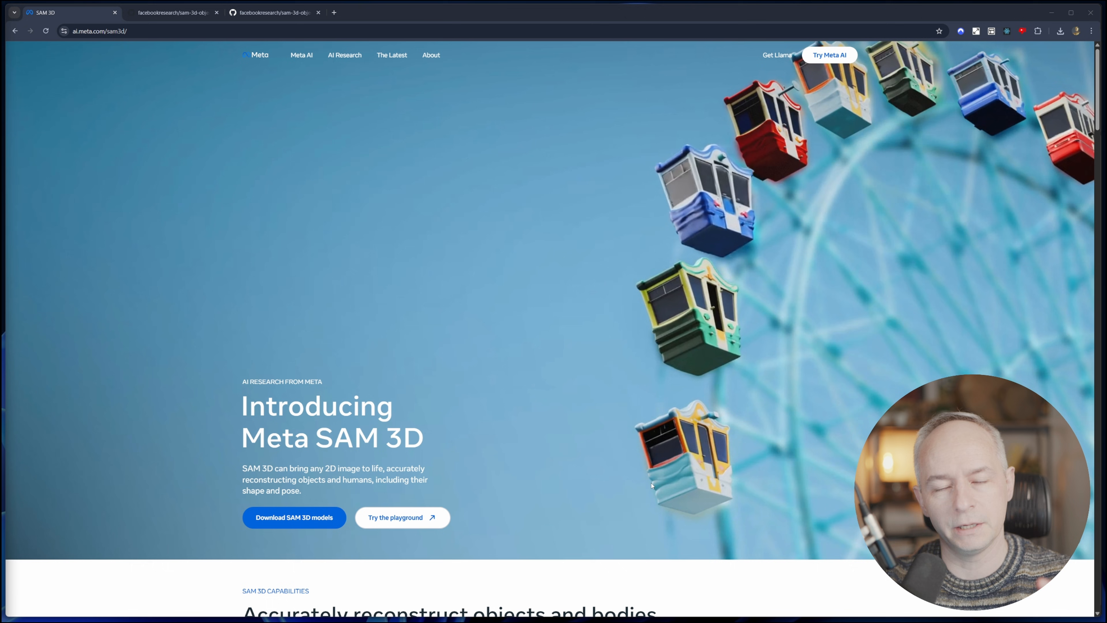
mouse_move(627, 446)
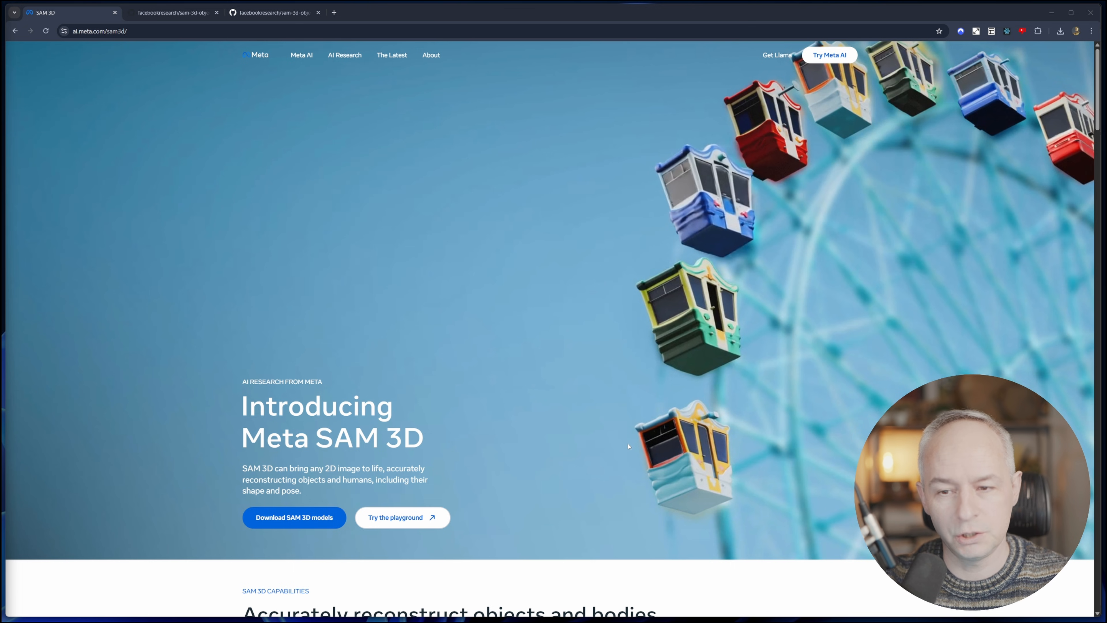
Scroll through the README of the current SAM 3D repository page.
scroll(down, 3)
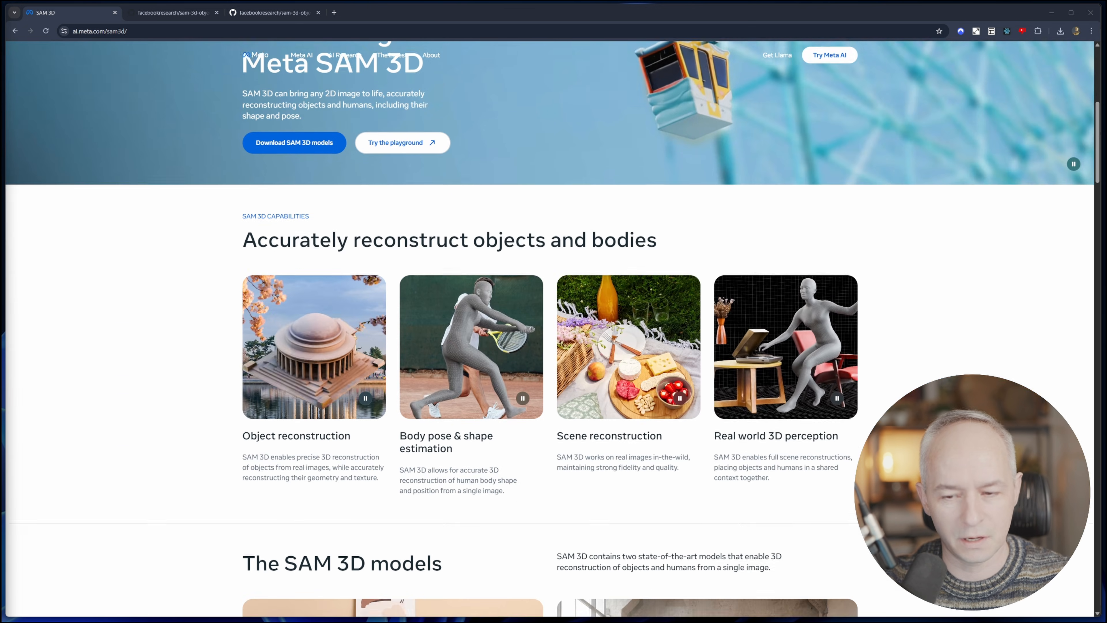
scroll(down, 3)
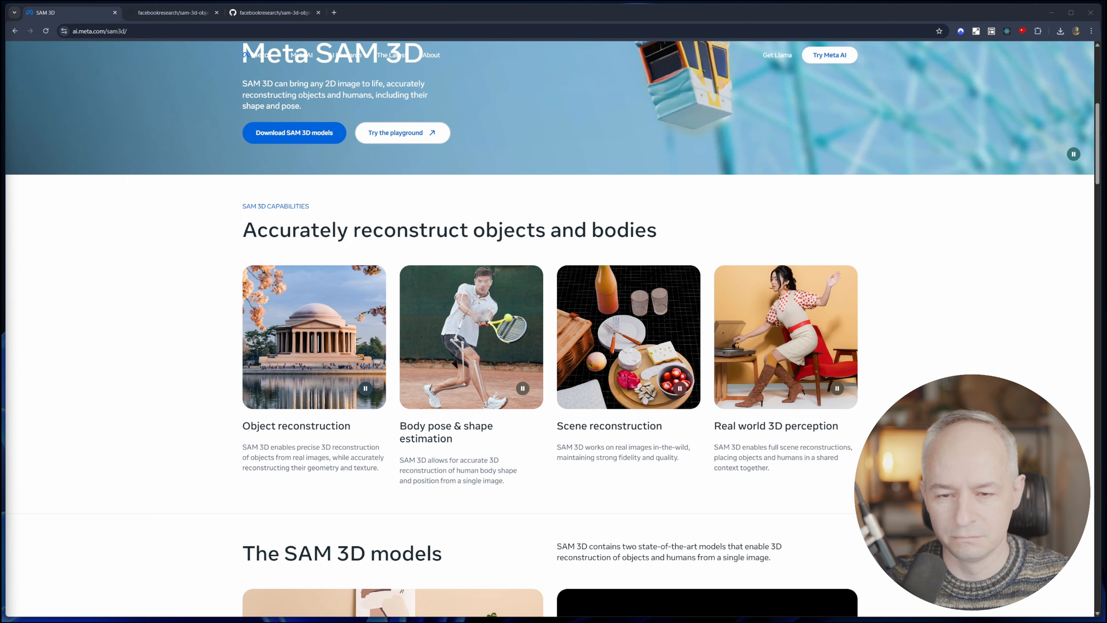
scroll(down, 3)
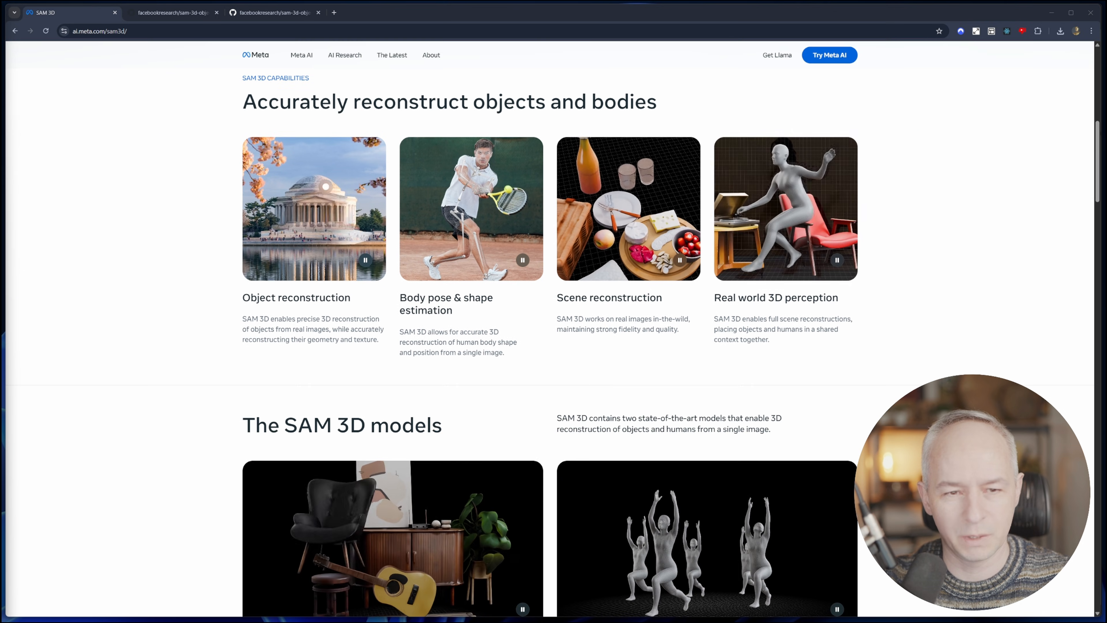
scroll(down, 3)
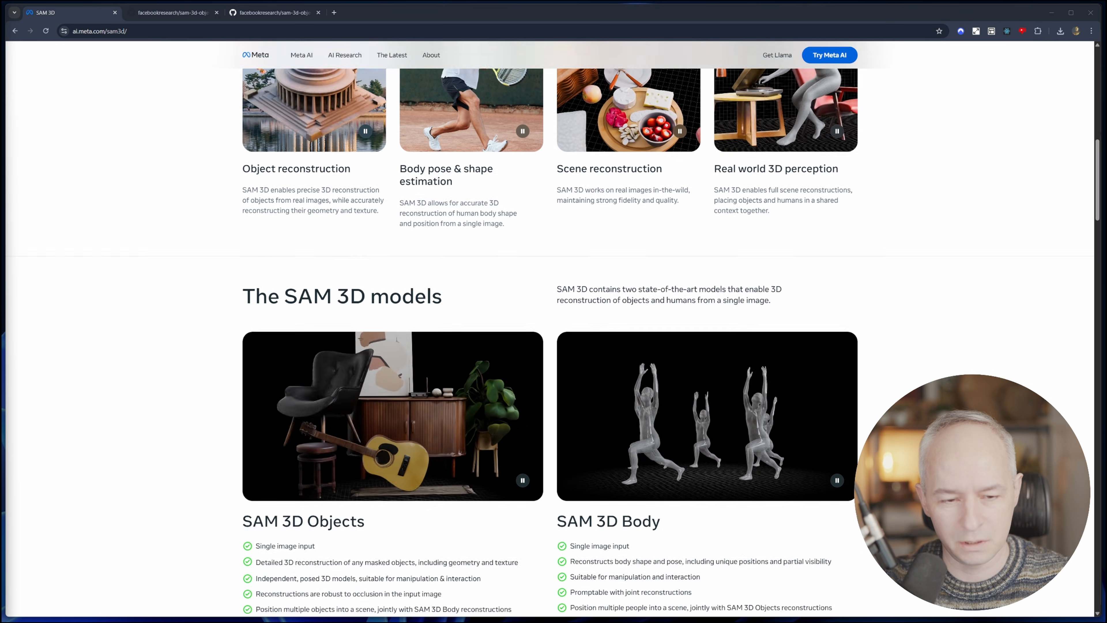
scroll(down, 3)
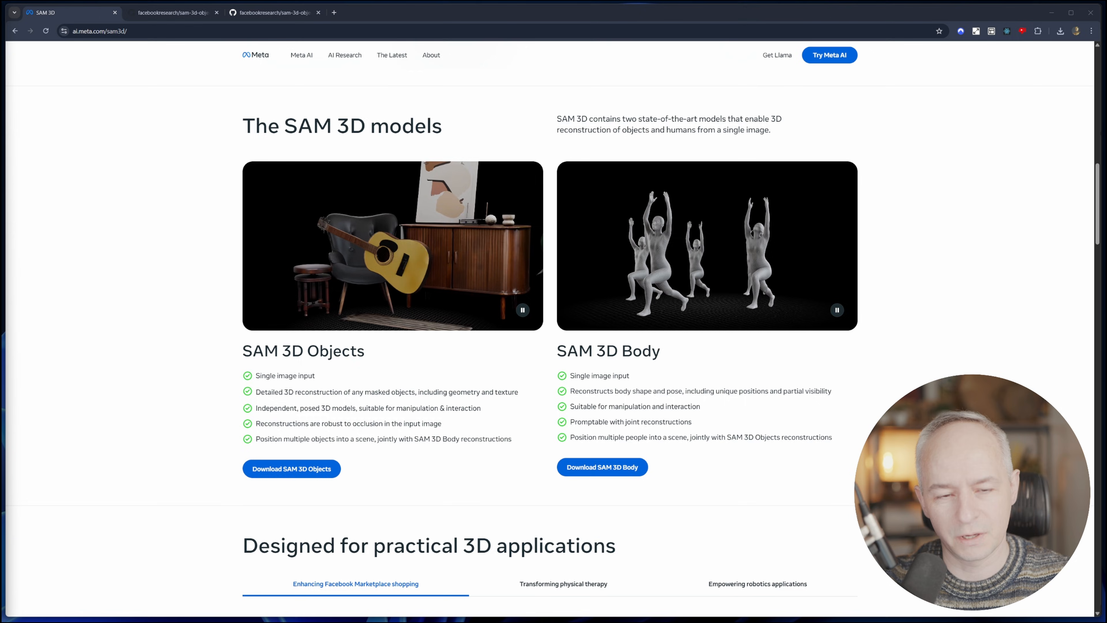
scroll(down, 3)
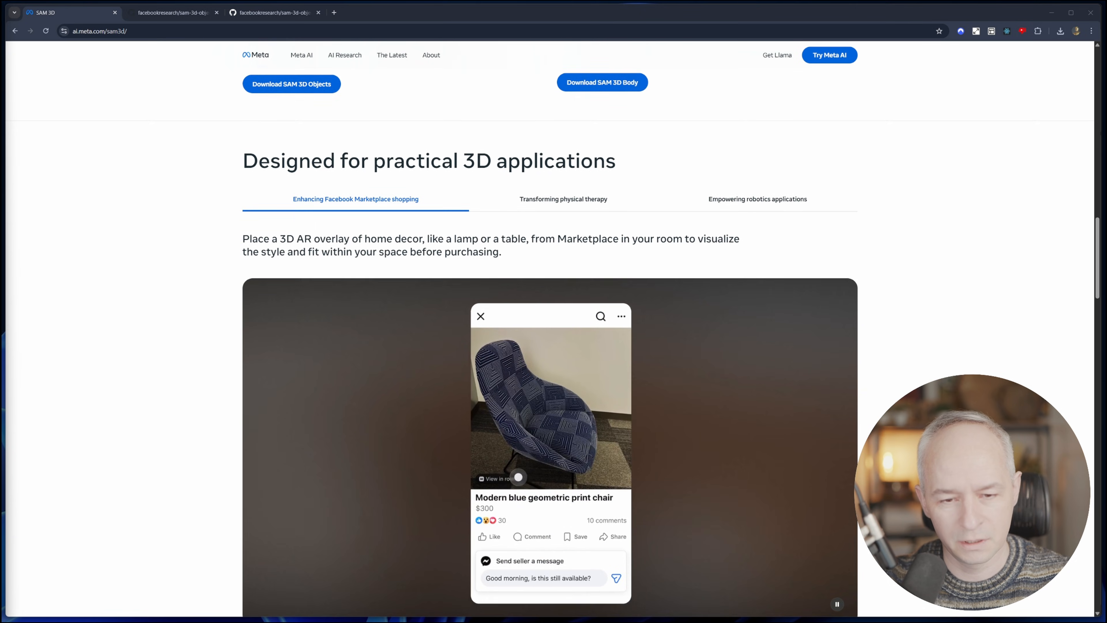
scroll(down, 3)
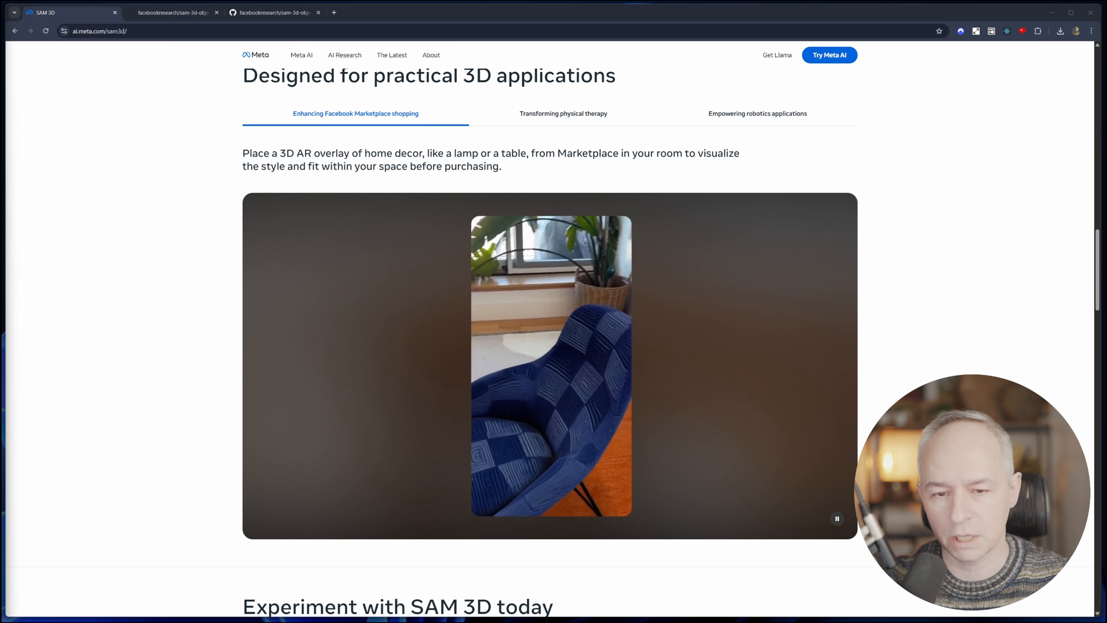
scroll(down, 3)
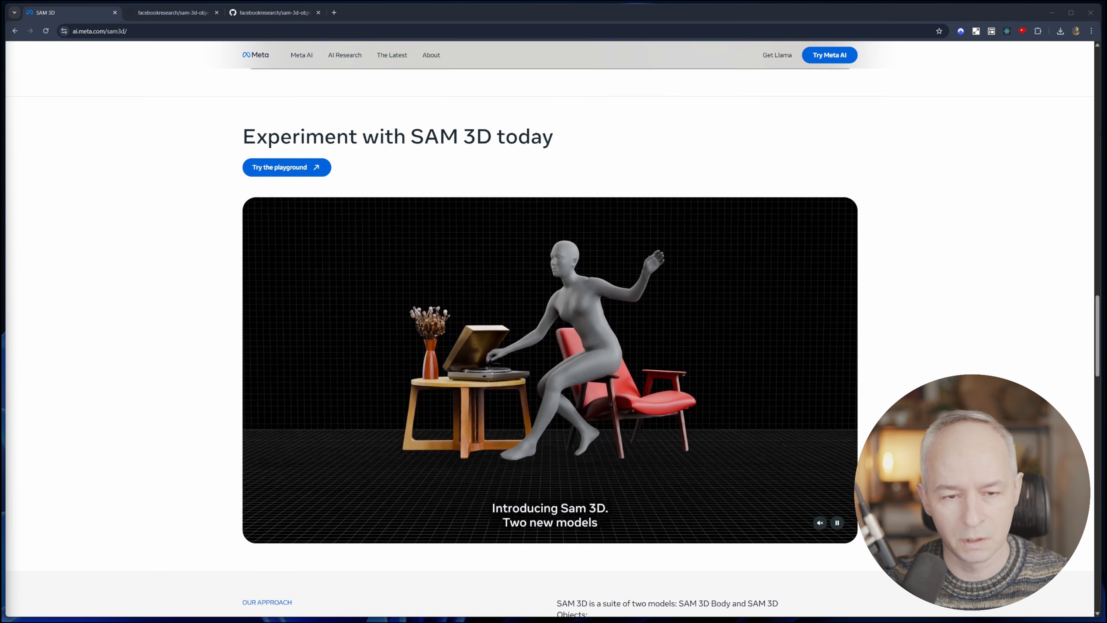
scroll(down, 3)
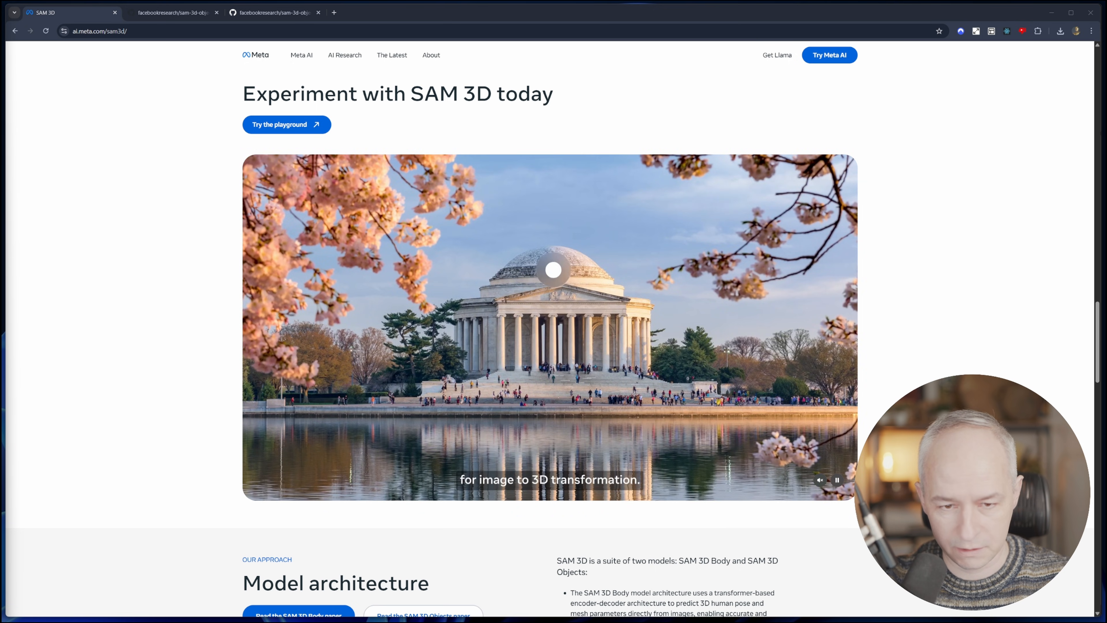
scroll(down, 3)
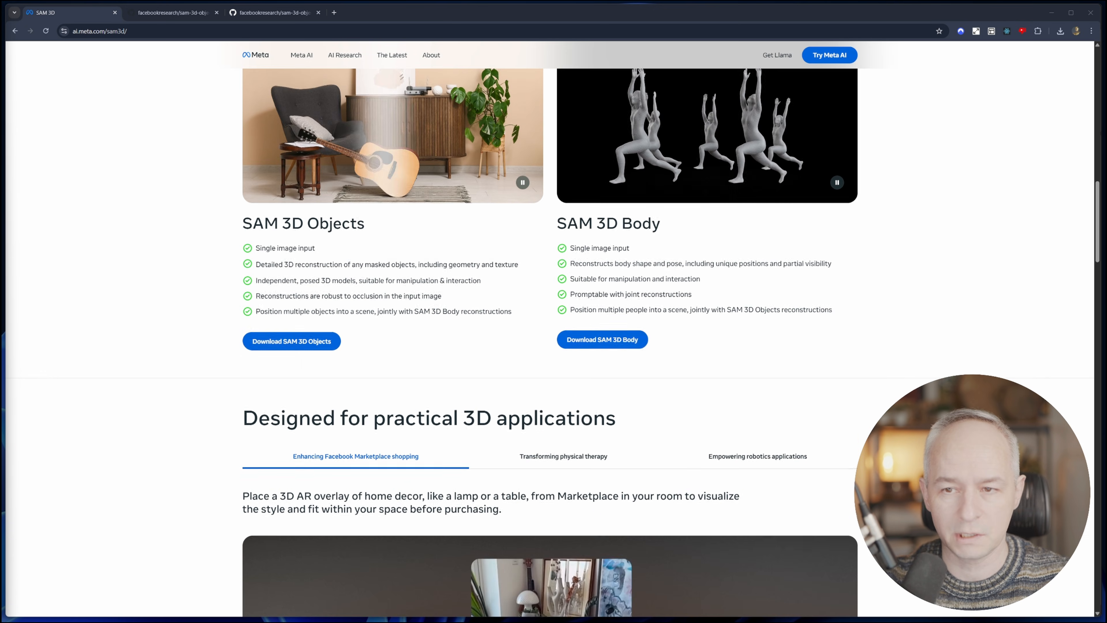
scroll(up, 3)
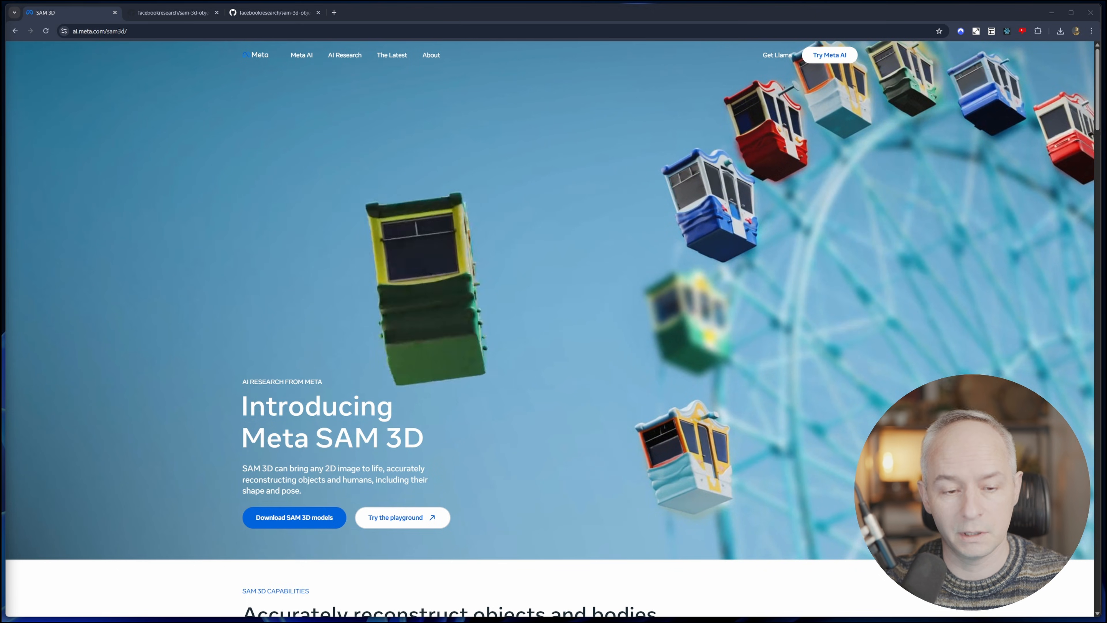
mouse_move(542, 537)
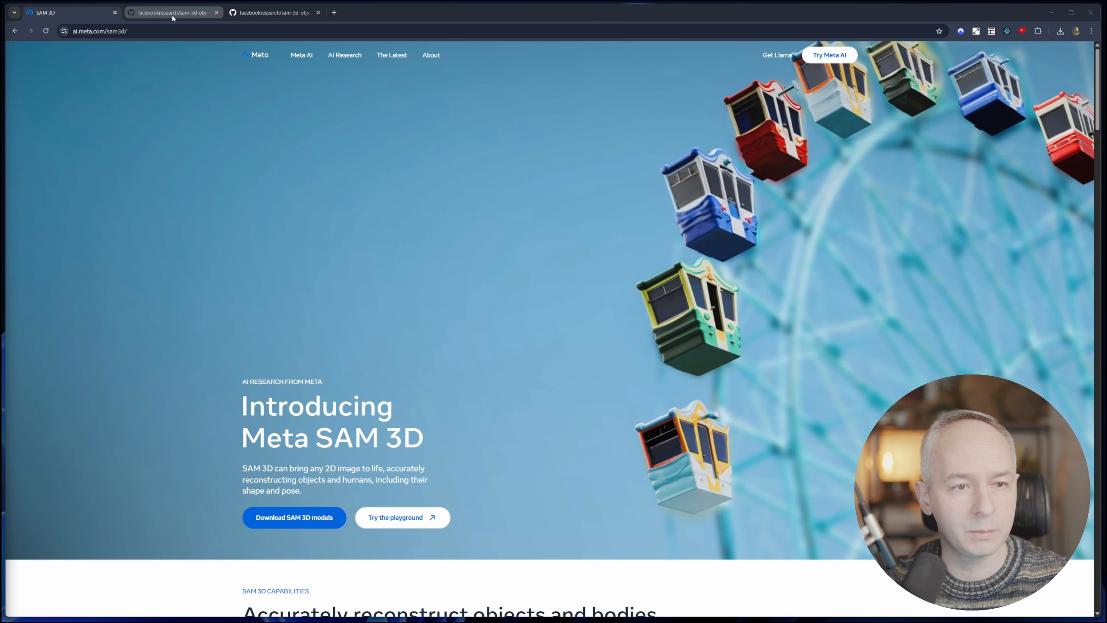
Switch to the facebookresearch/sam-3d-objects repository and scroll into its README and architecture figures.
click(173, 12)
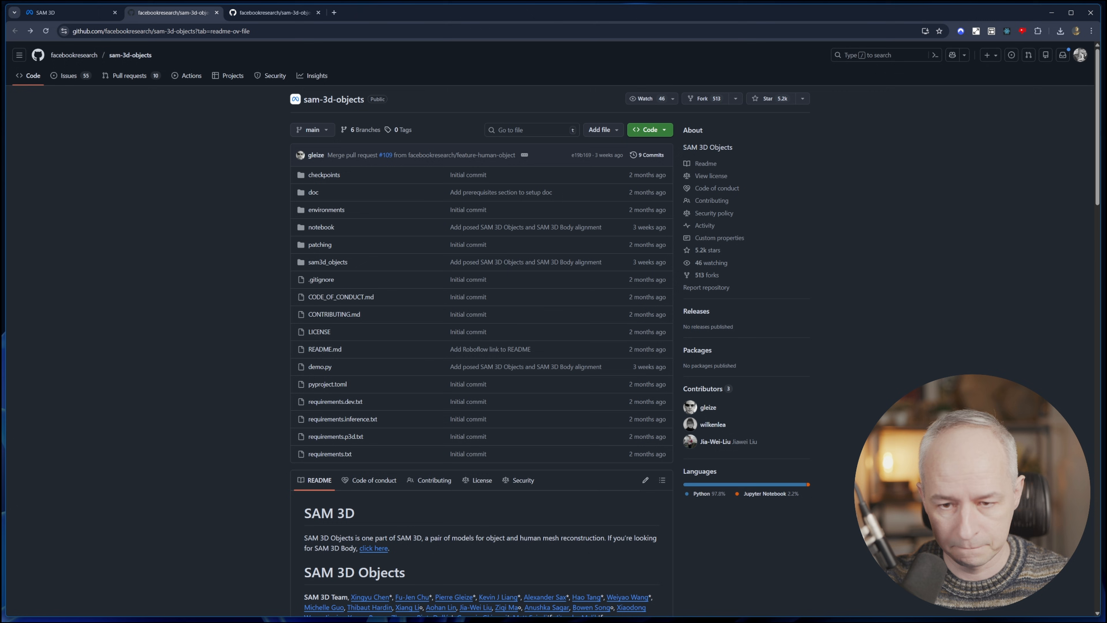
scroll(down, 3)
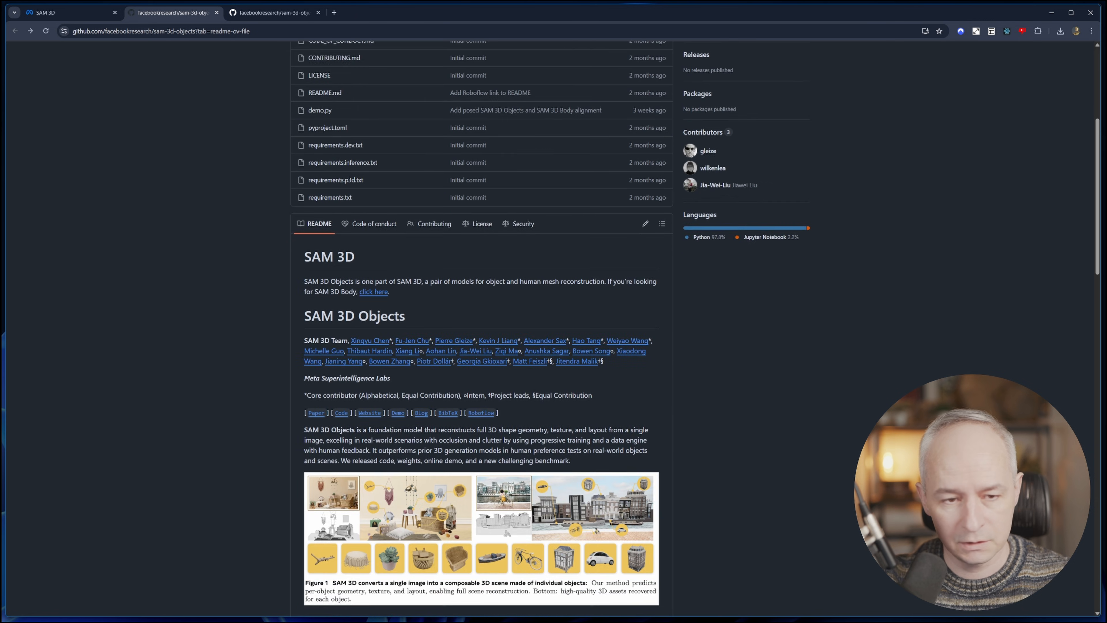
scroll(down, 3)
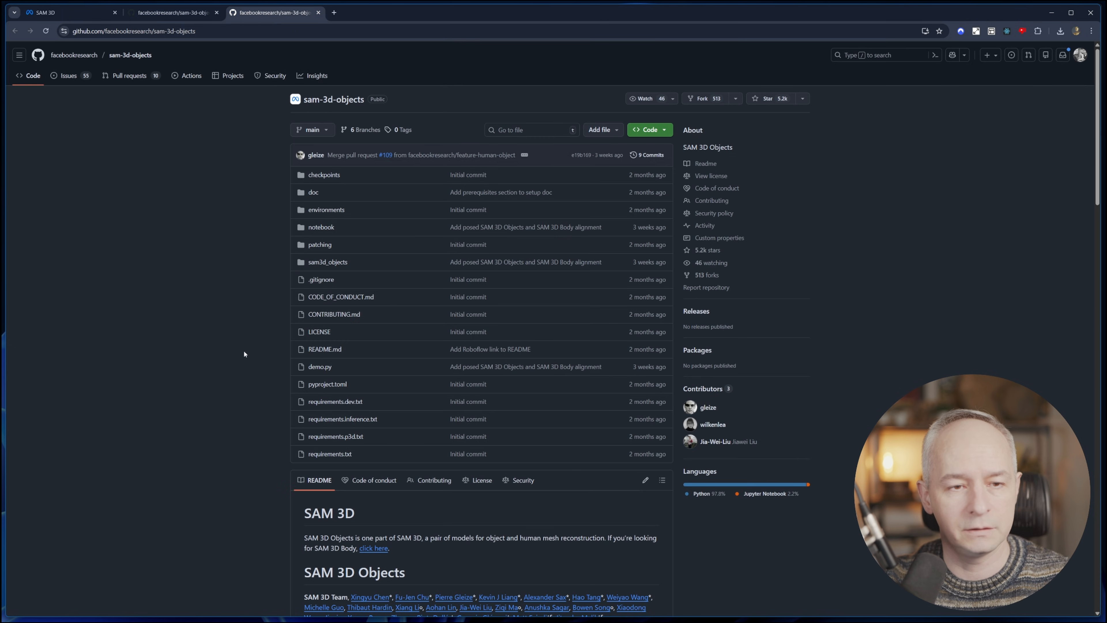
scroll(down, 3)
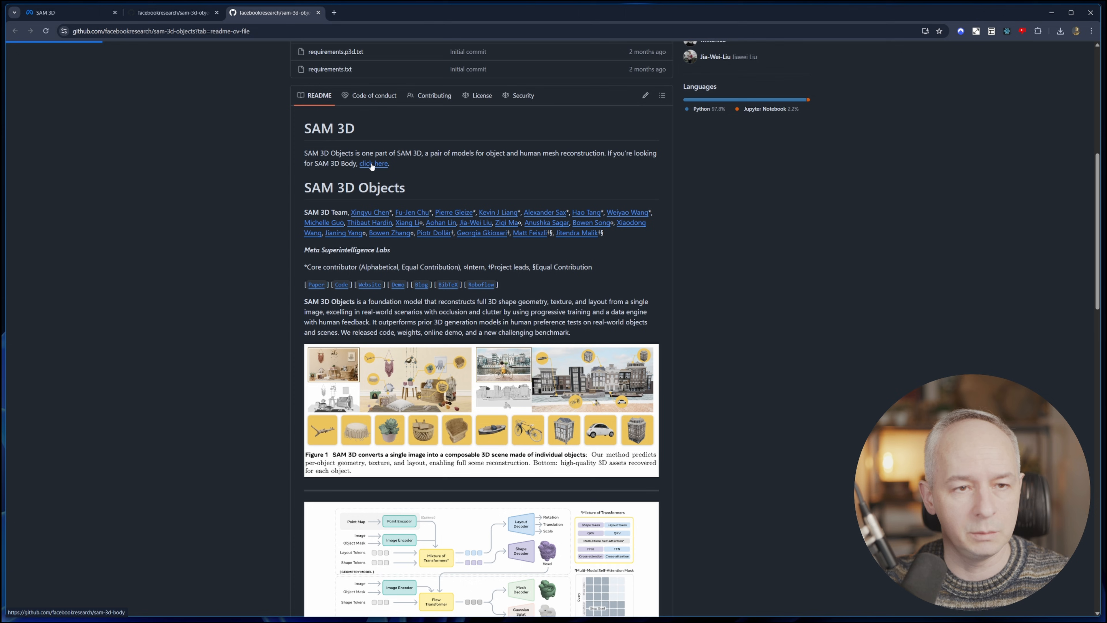
Follow the README link to the sam-3d-body repository, view its Qualitative Results, then return to the SAM 3D overview.
click(373, 163)
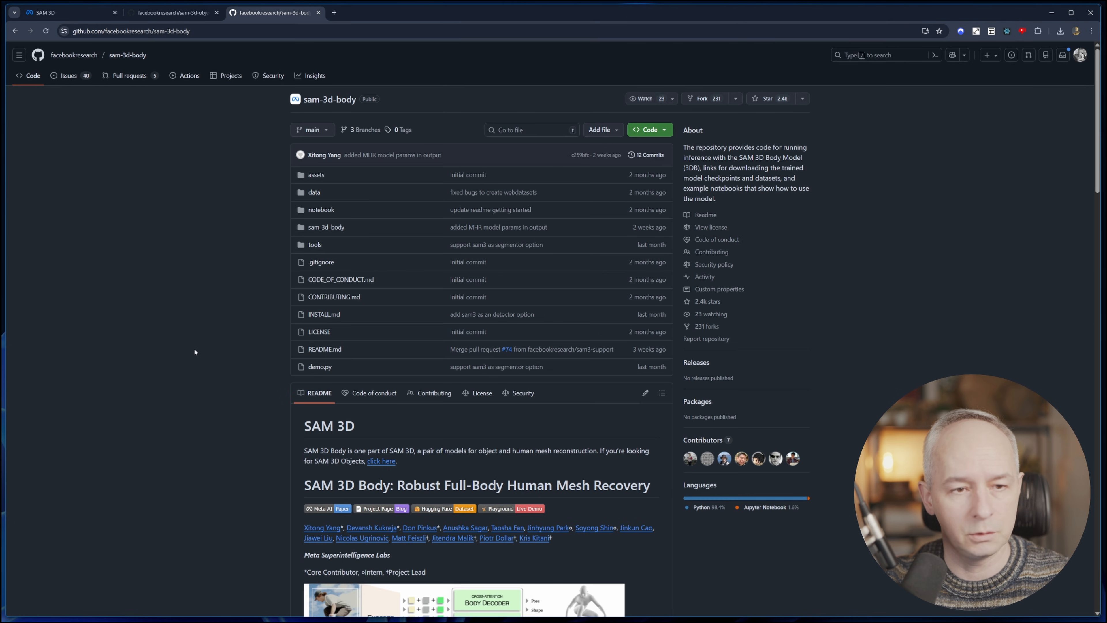
scroll(down, 3)
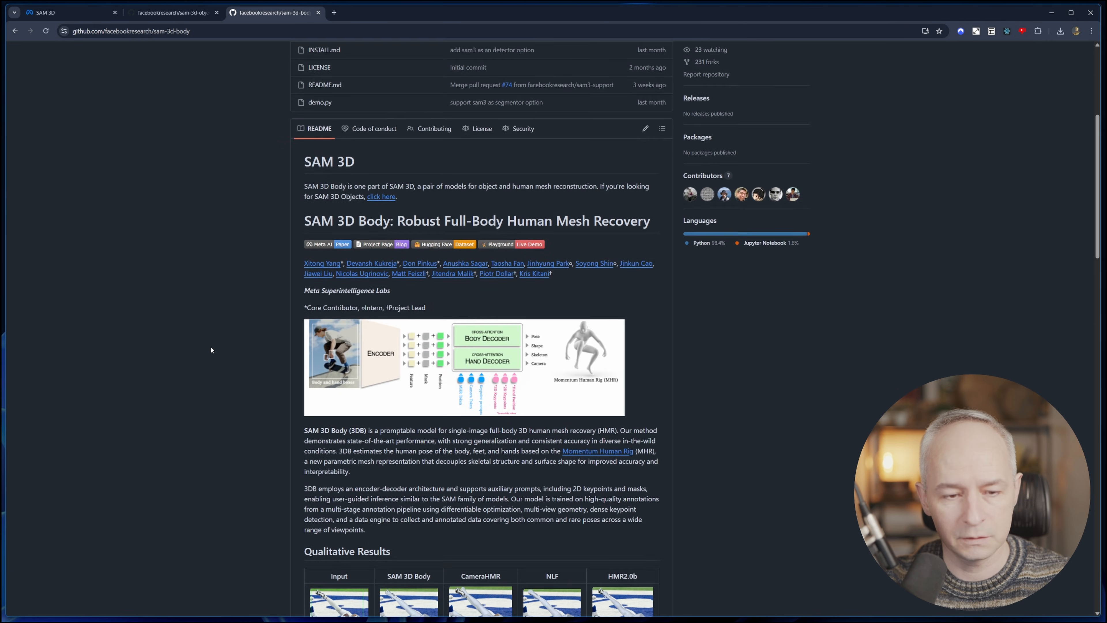
scroll(down, 3)
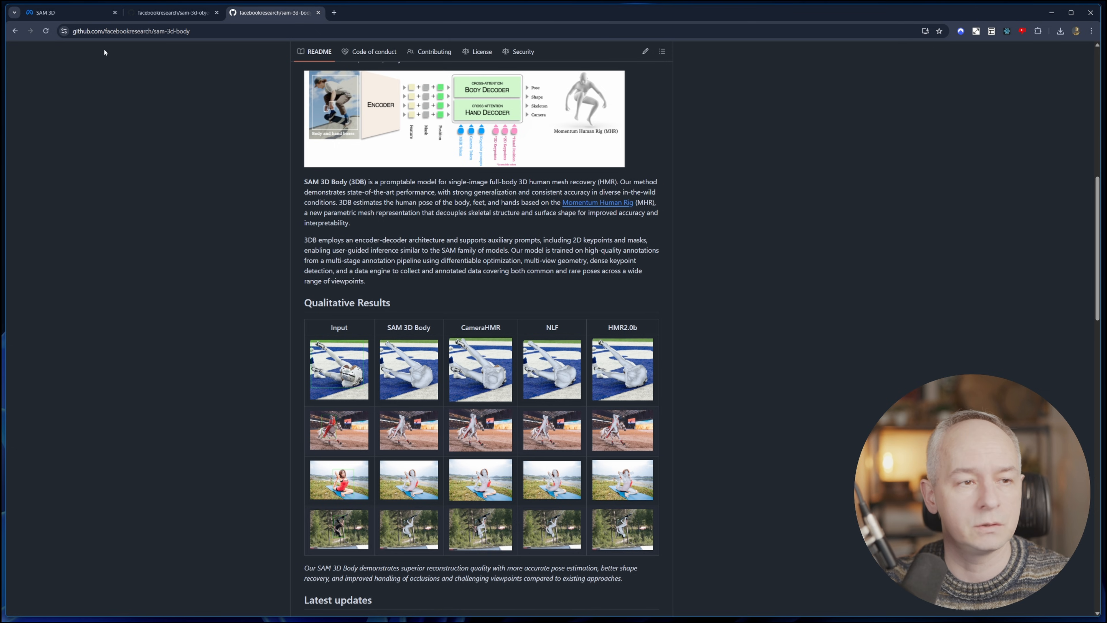
click(58, 12)
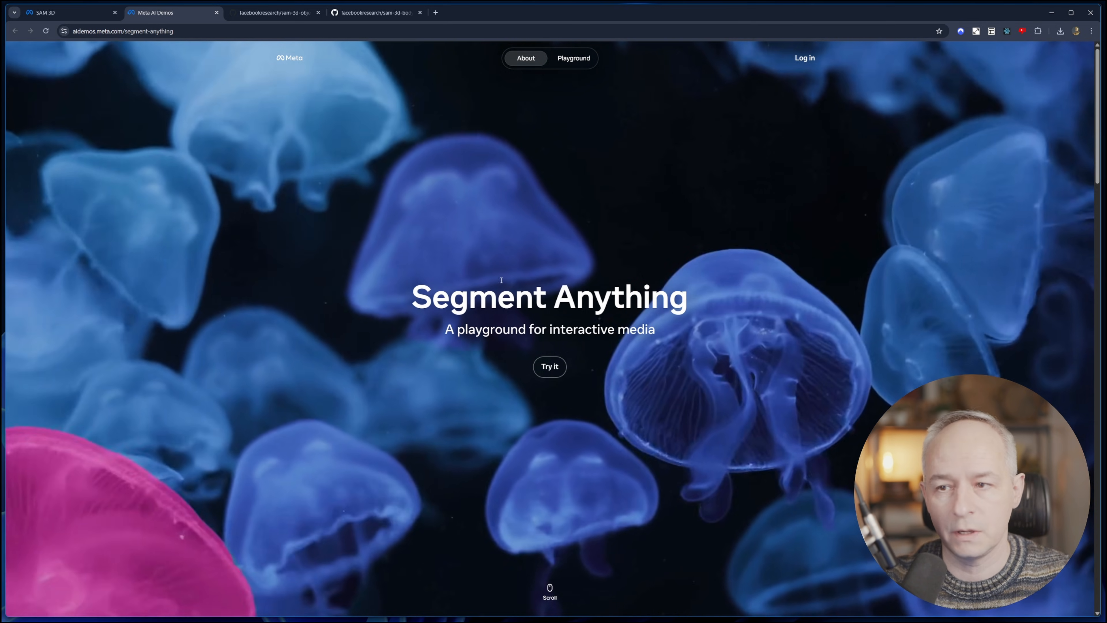
Go to the Segment Anything Playground gallery from the Meta AI Demos page.
scroll(down, 3)
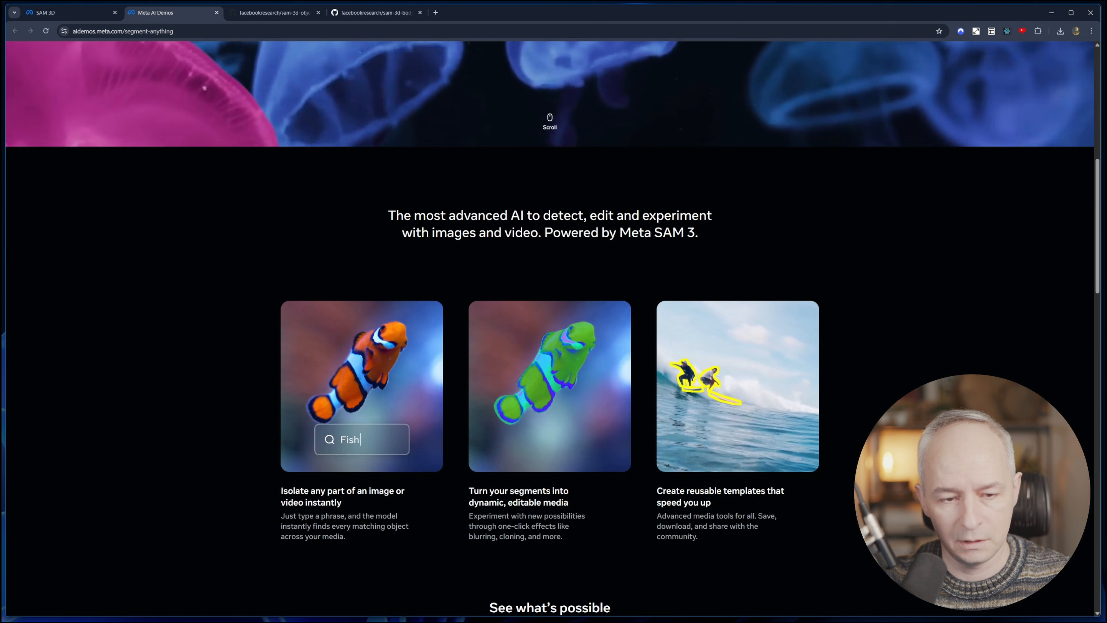
scroll(down, 3)
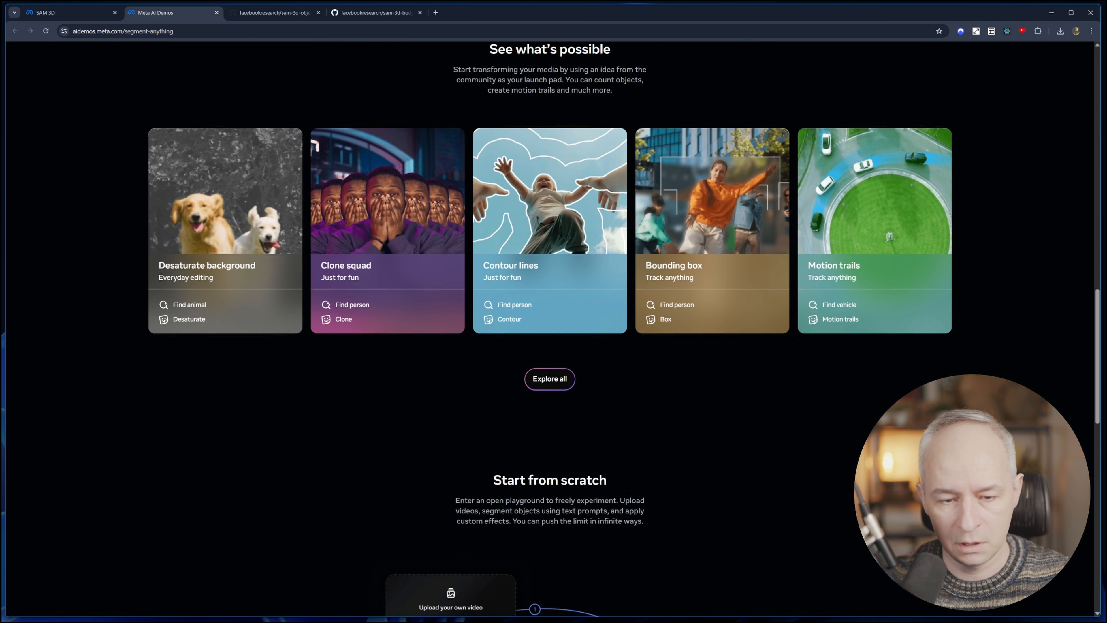
scroll(up, 3)
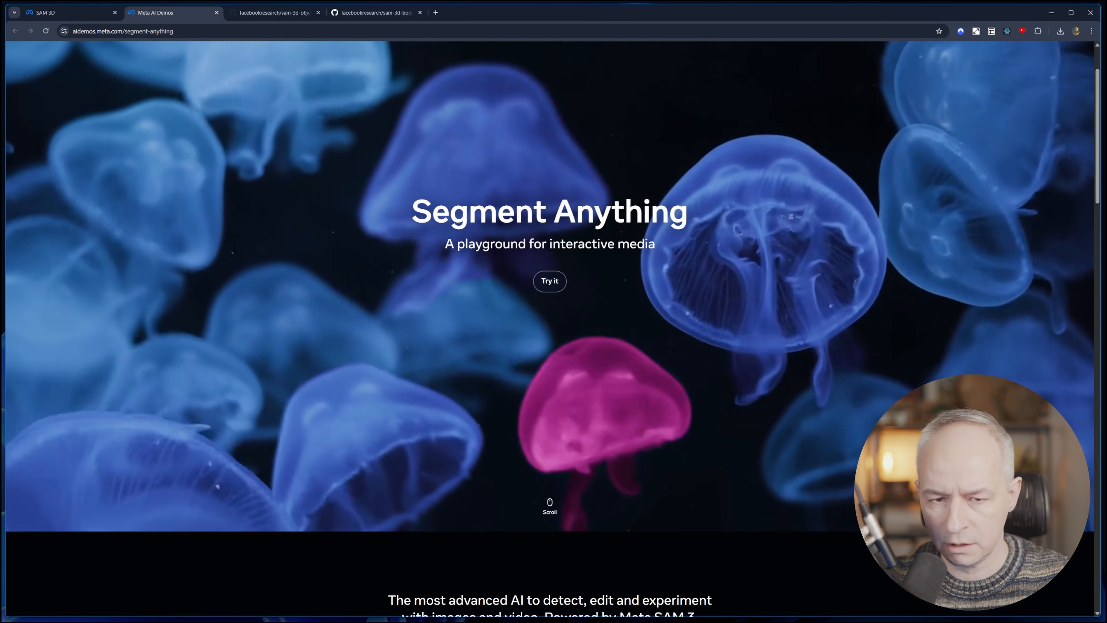
scroll(up, 3)
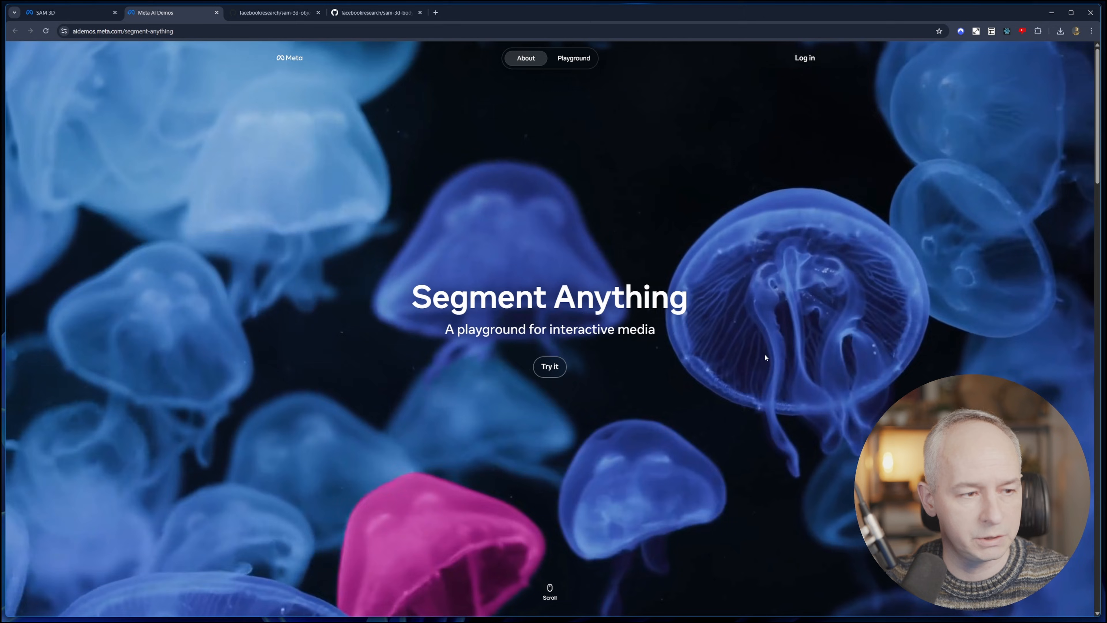
click(574, 58)
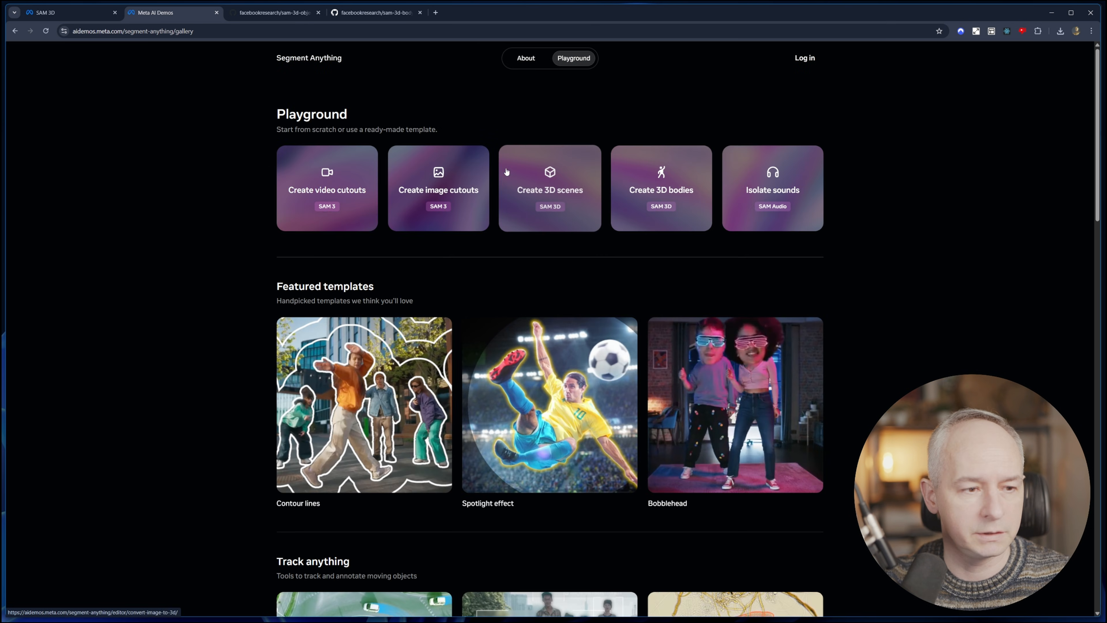
mouse_move(93, 246)
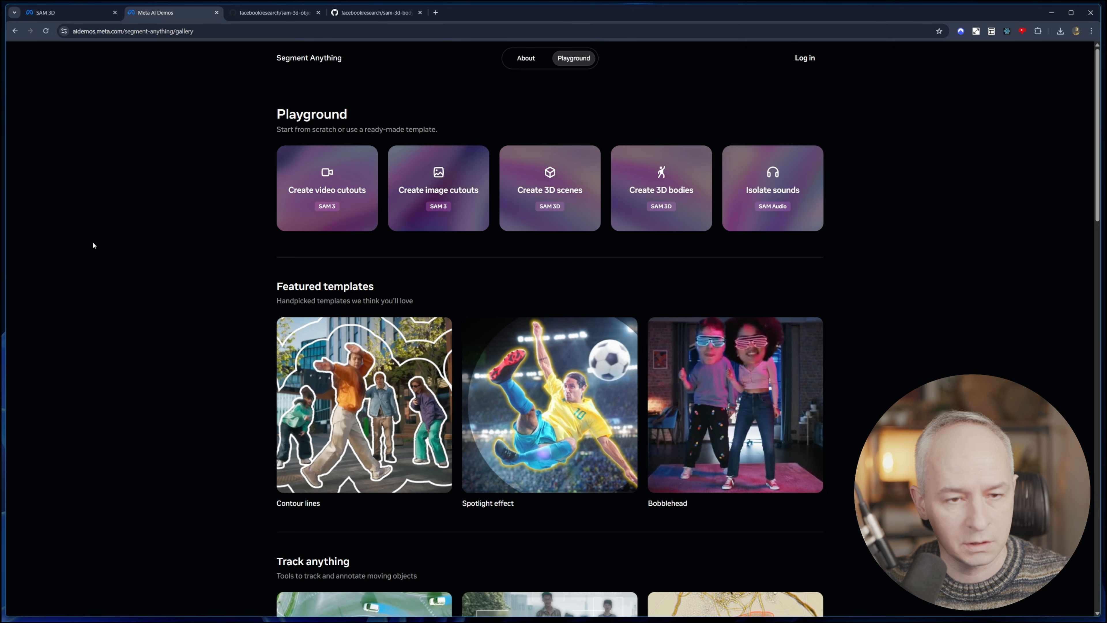
mouse_move(514, 188)
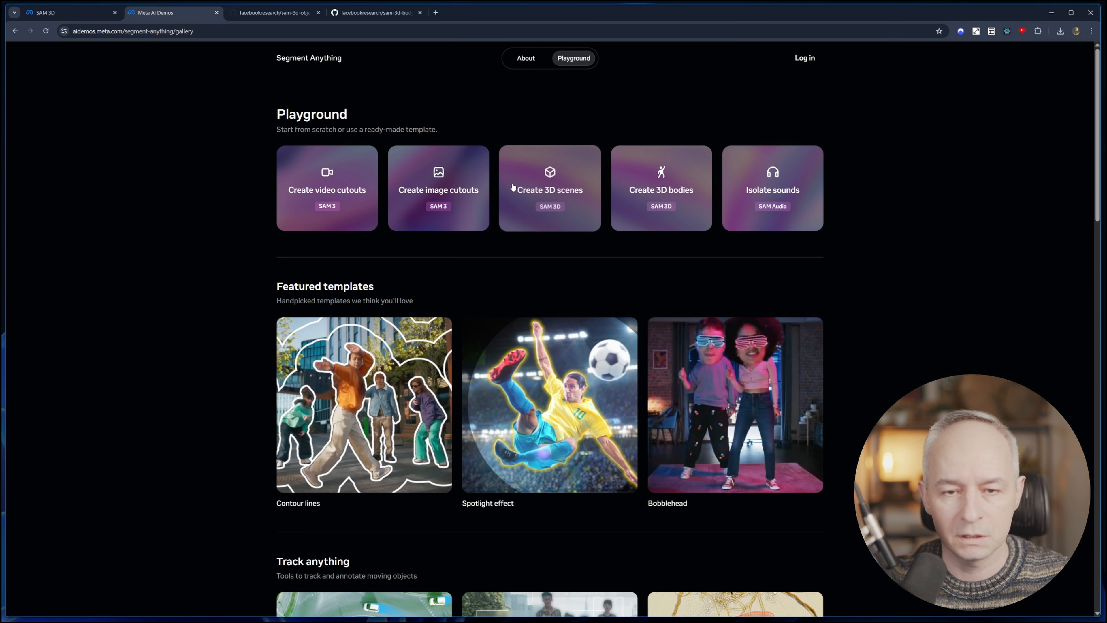
mouse_move(559, 183)
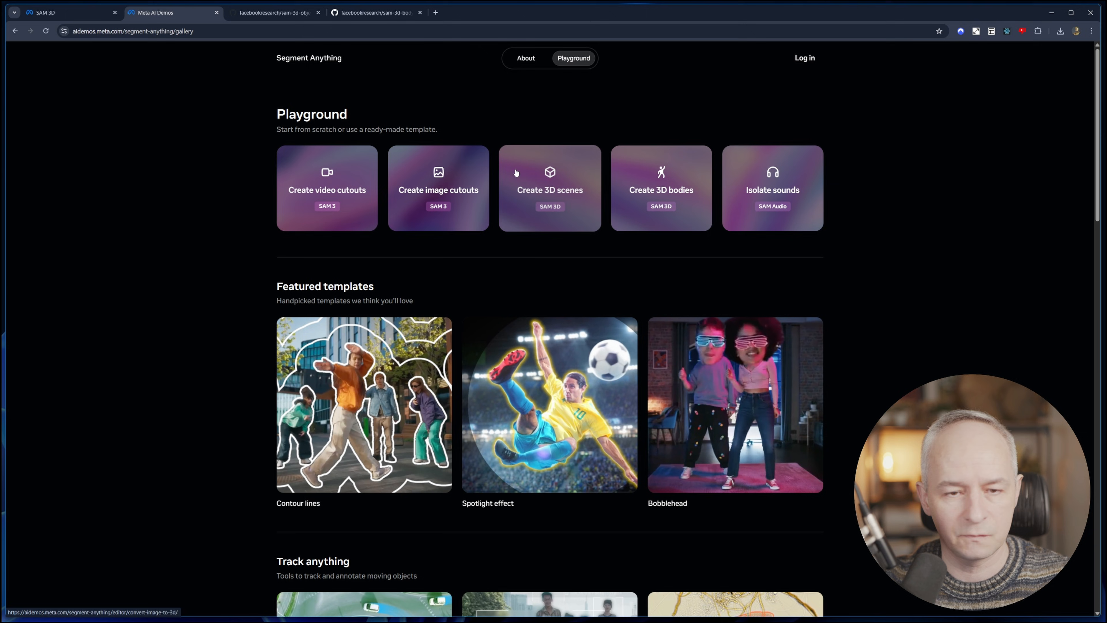
mouse_move(319, 194)
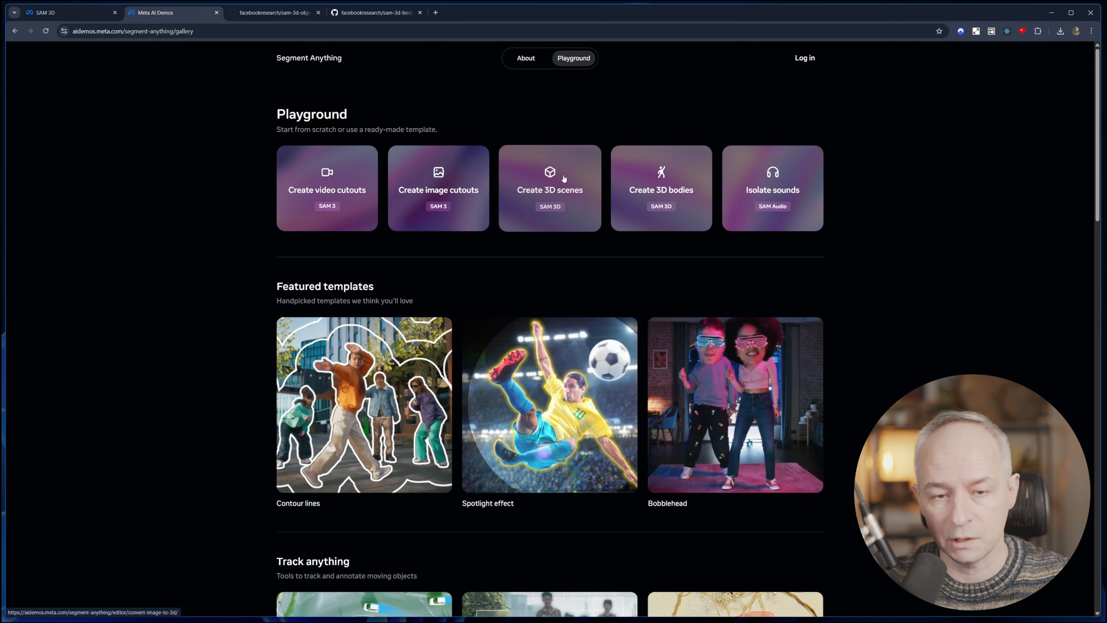
Start Create 3D scenes and load the coffee carafe counter sample photo into the editor.
click(565, 177)
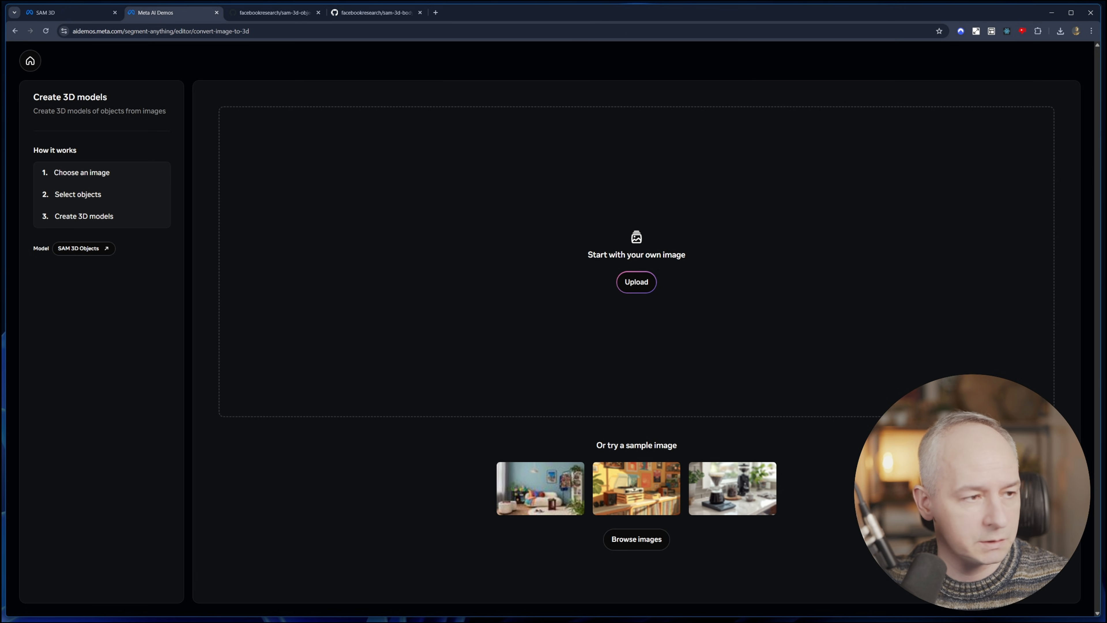
mouse_move(662, 293)
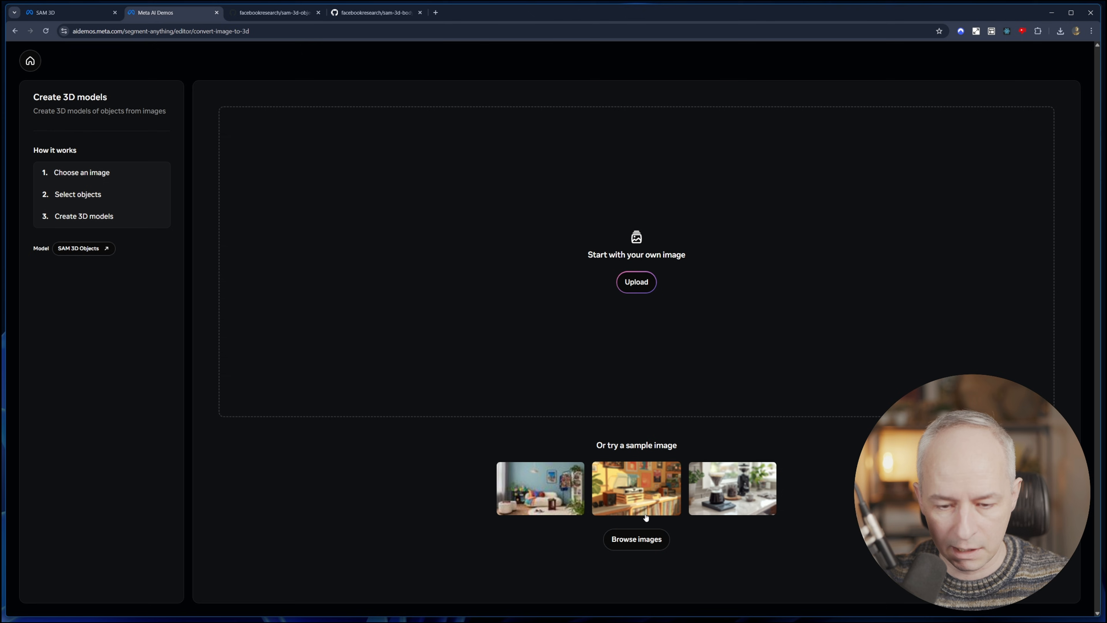
click(637, 539)
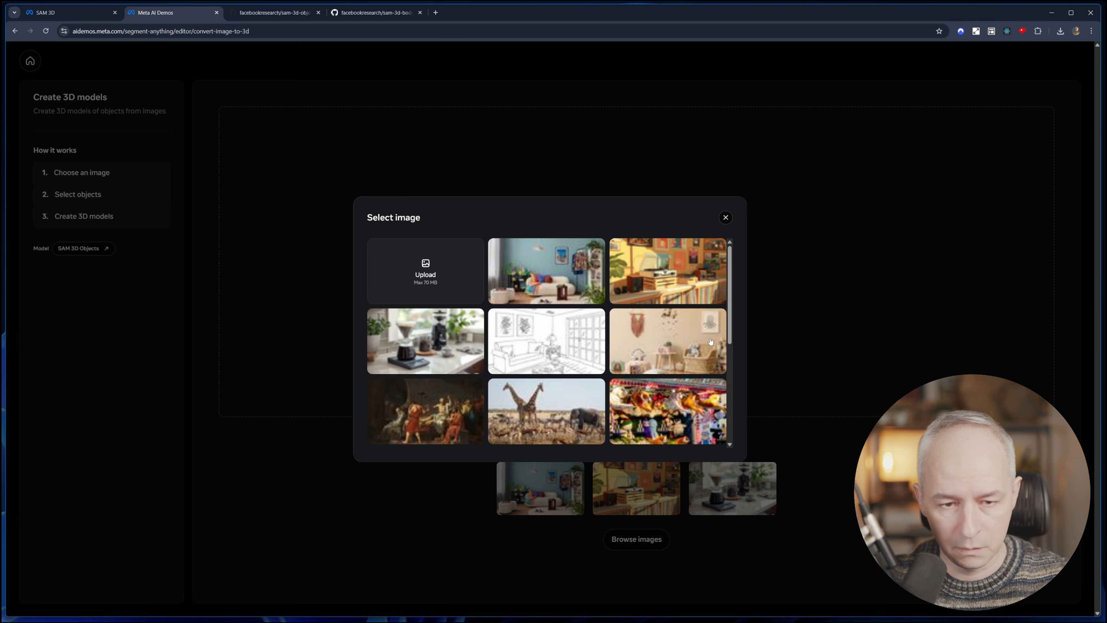
scroll(down, 3)
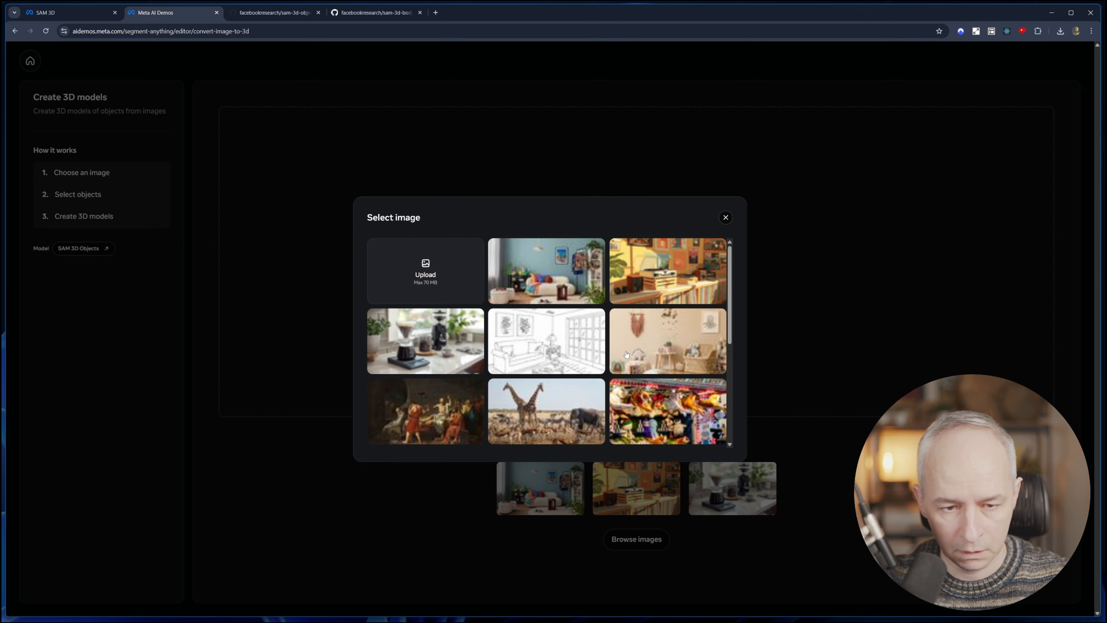
click(426, 343)
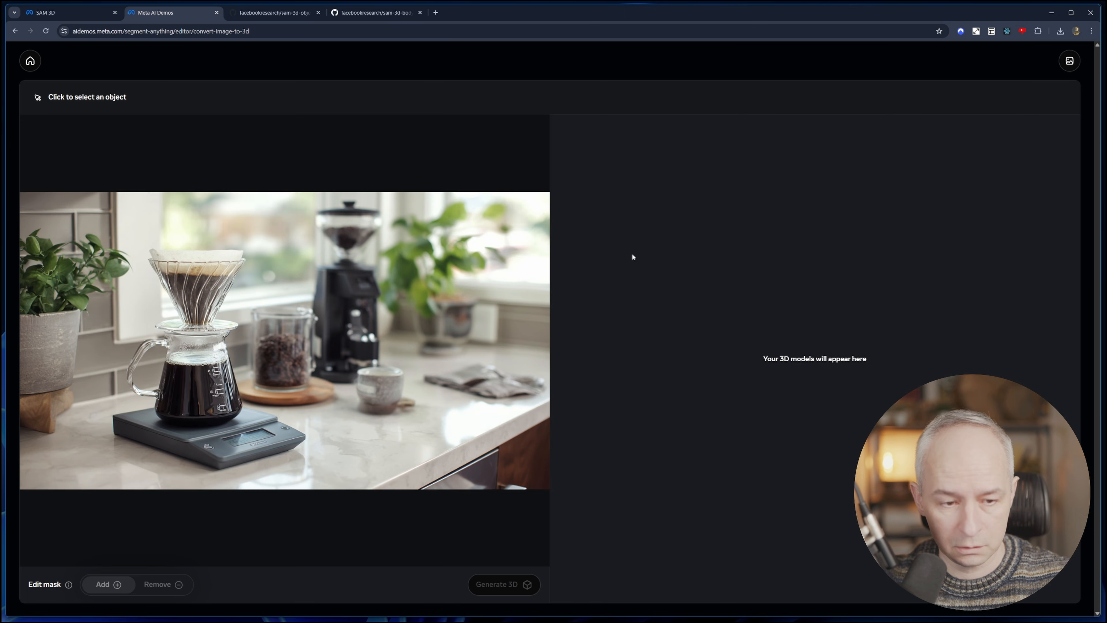
mouse_move(451, 188)
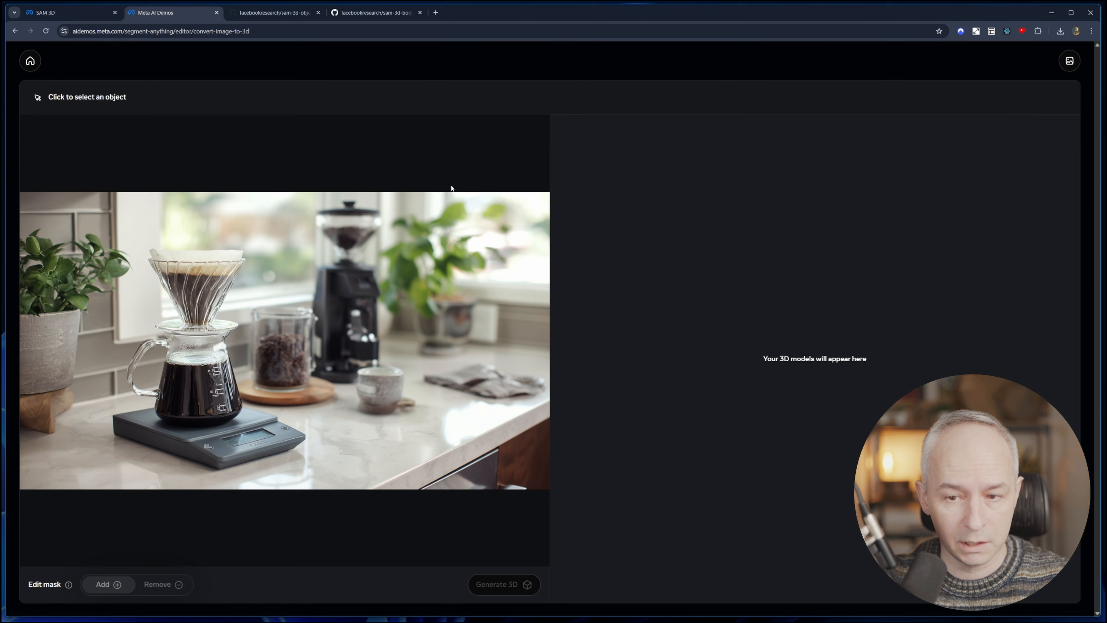
mouse_move(76, 563)
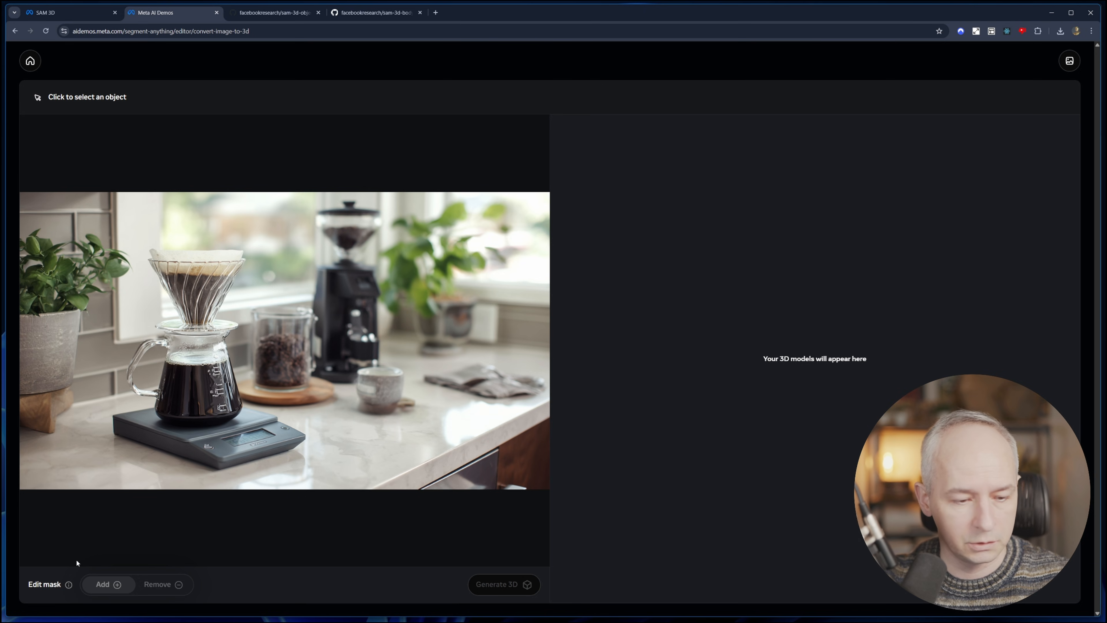
mouse_move(69, 587)
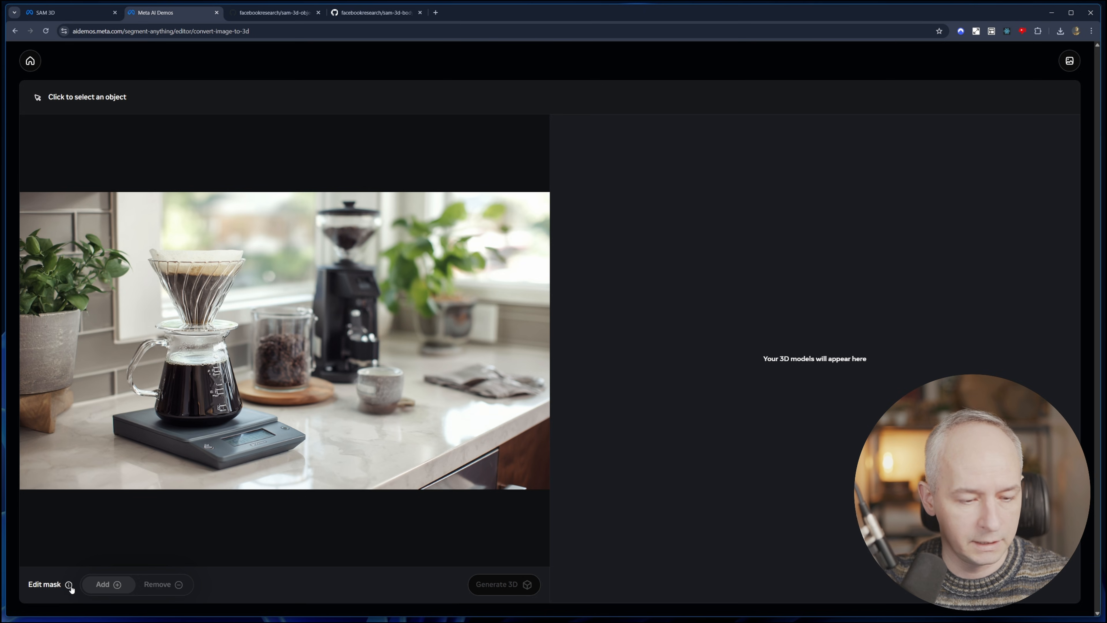
mouse_move(203, 325)
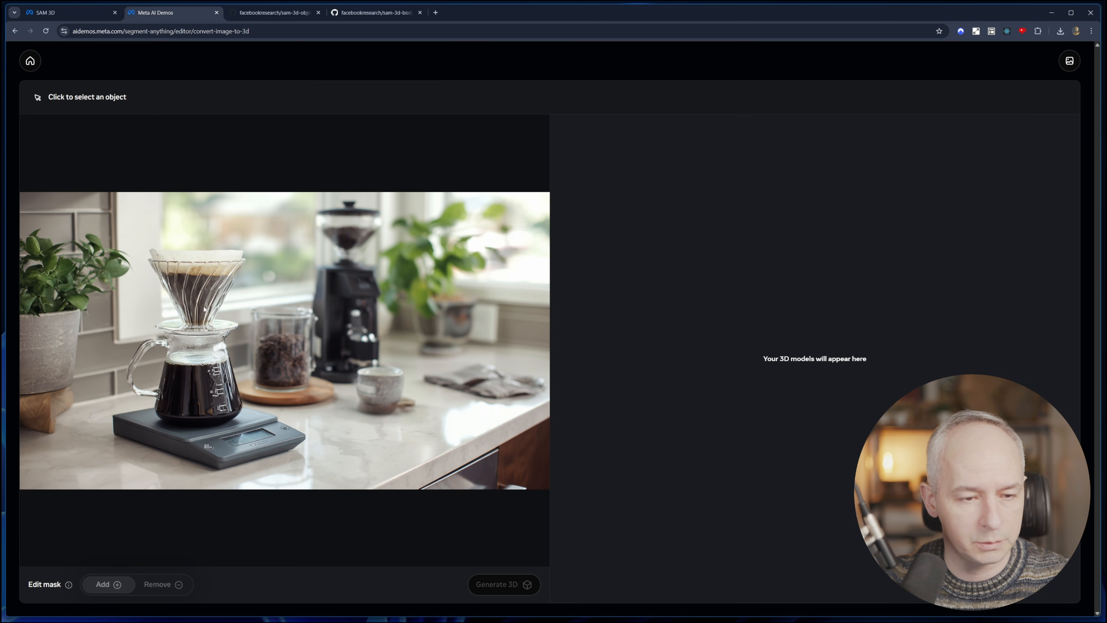
Mask the carafe plus the pour-over dripper as one object, dismissing the tutorial tips, and generate its 3D model.
click(203, 379)
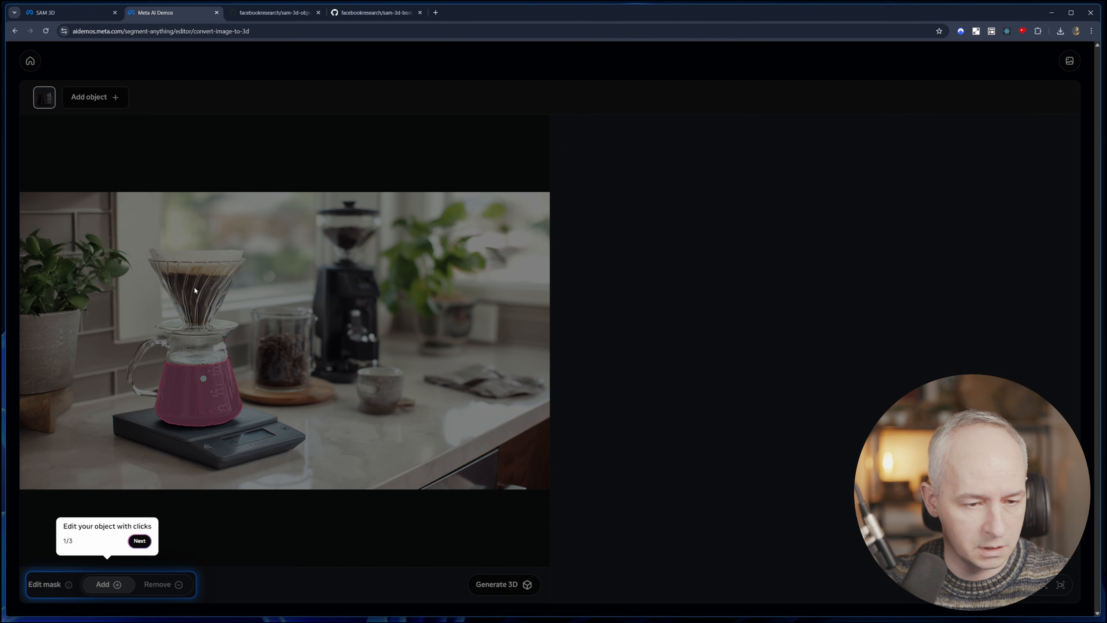
mouse_move(83, 548)
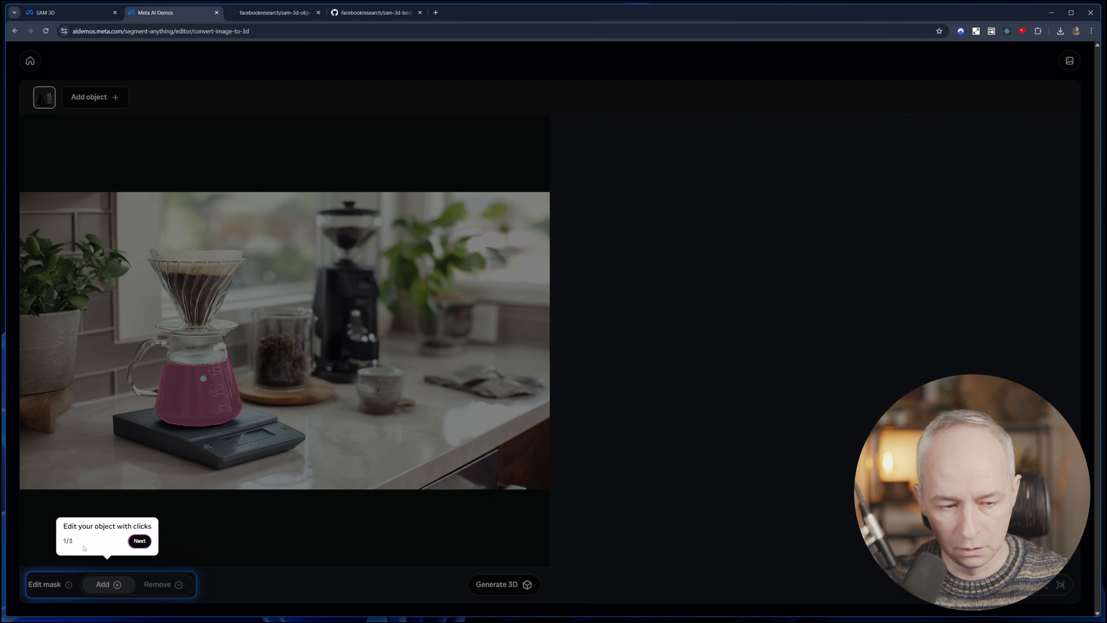
mouse_move(139, 546)
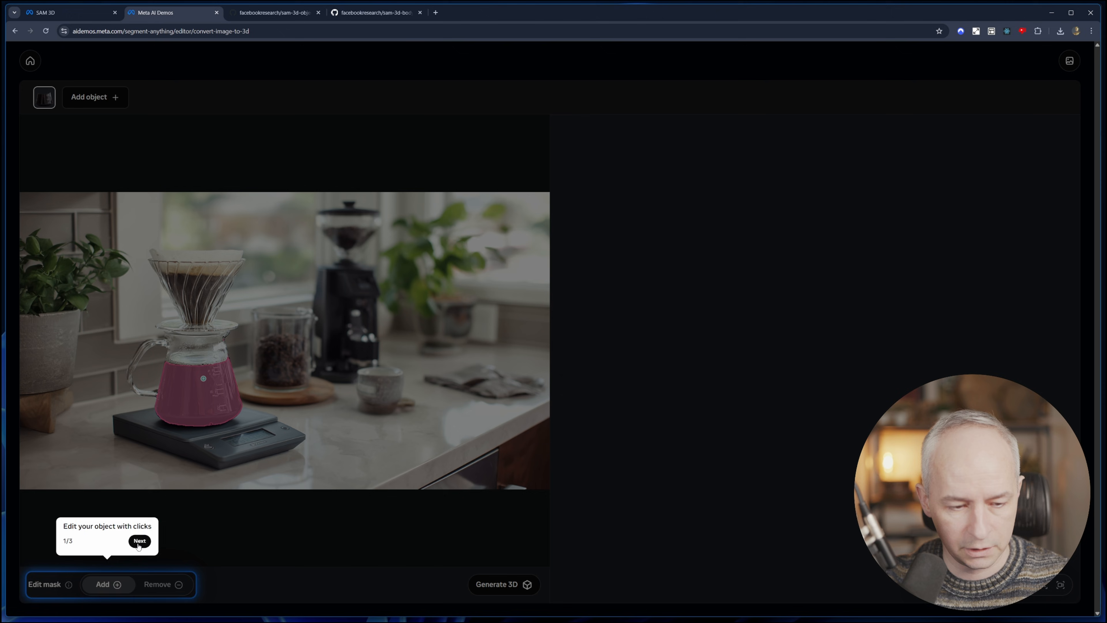
click(139, 541)
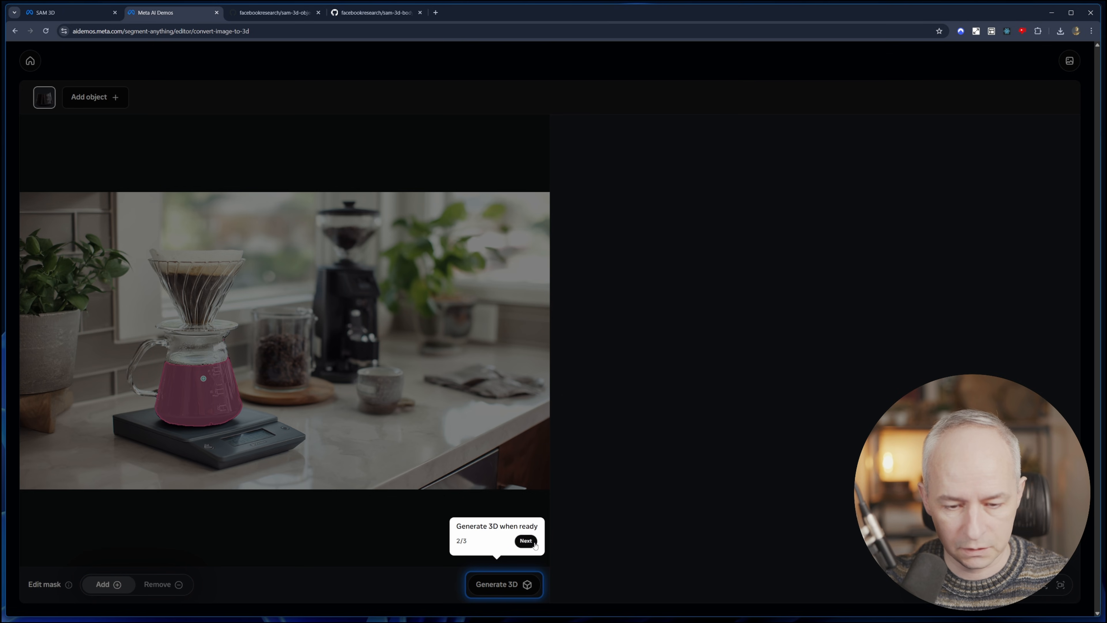
click(526, 541)
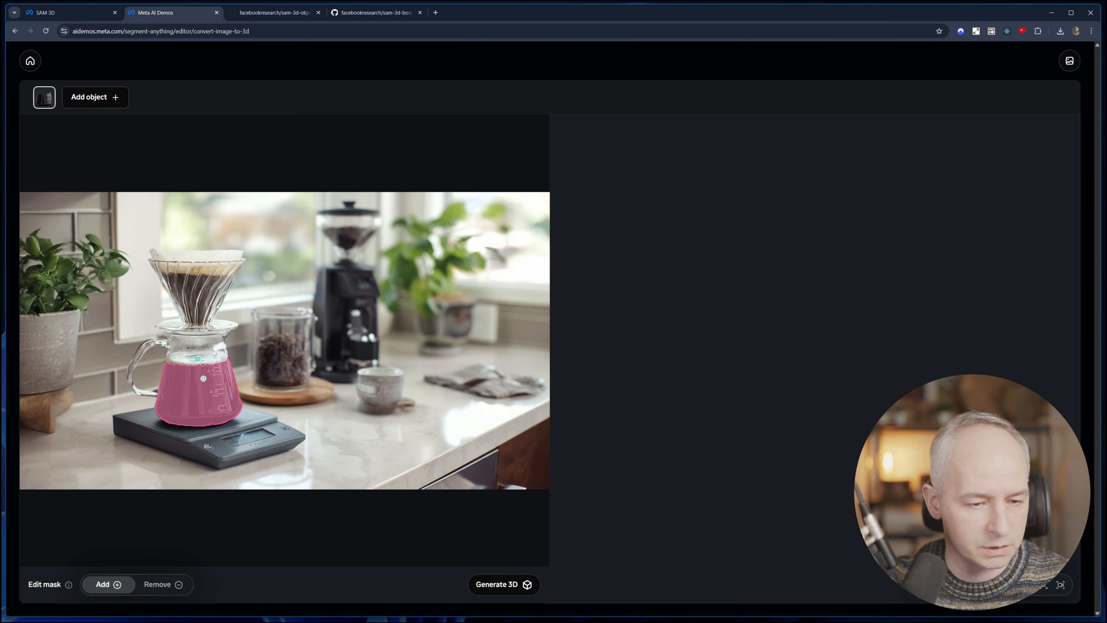
click(201, 303)
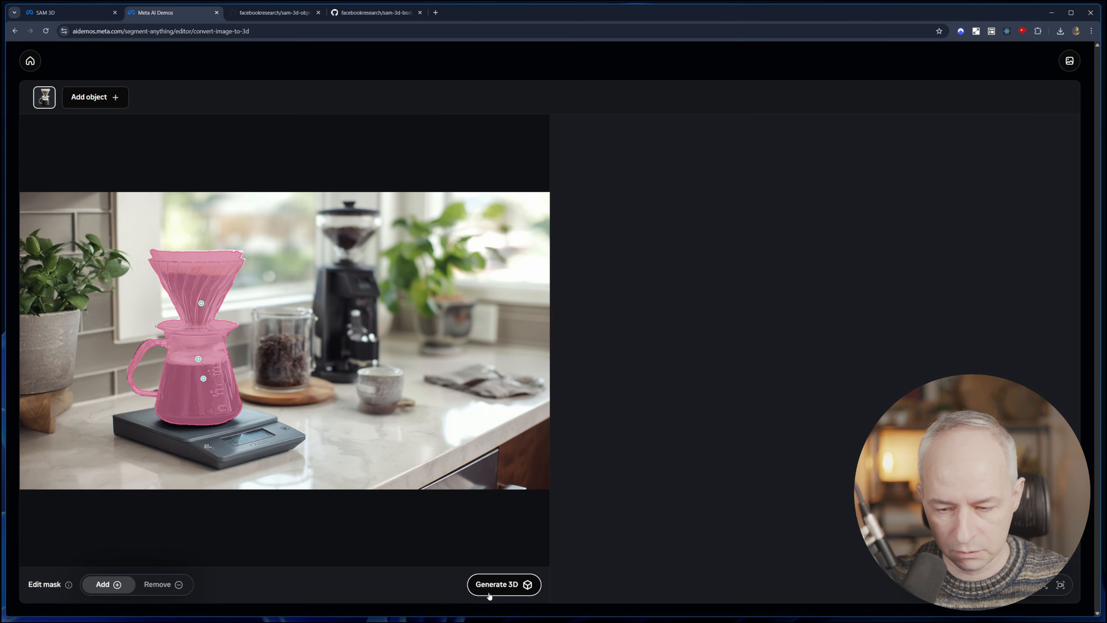
click(498, 585)
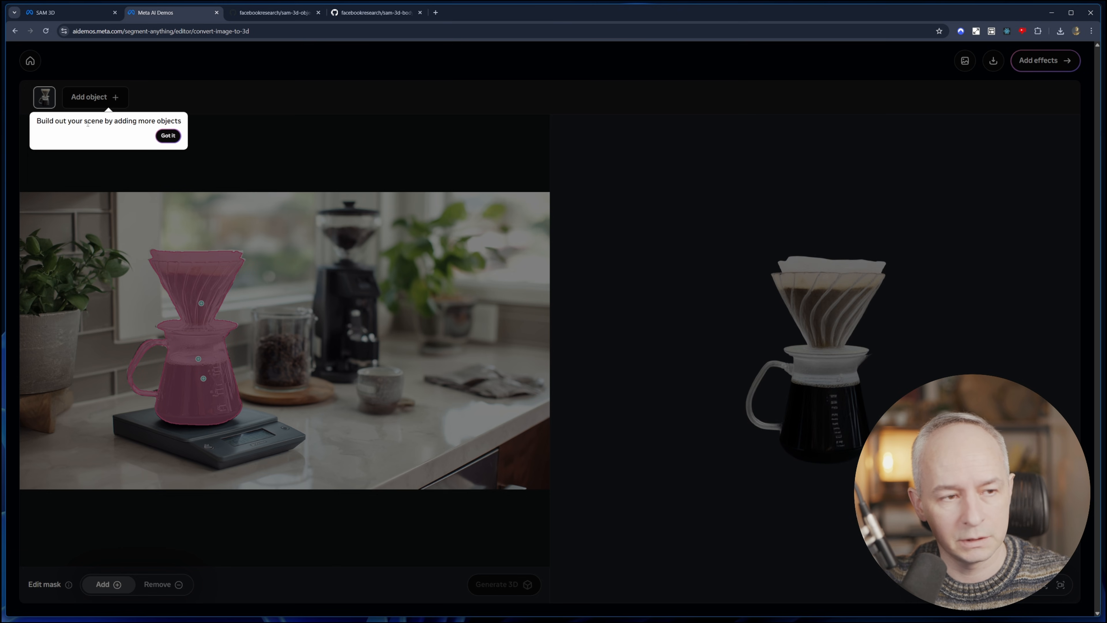
Dismiss the scene-building tip and move on to the Add effects stage for the carafe model.
click(167, 136)
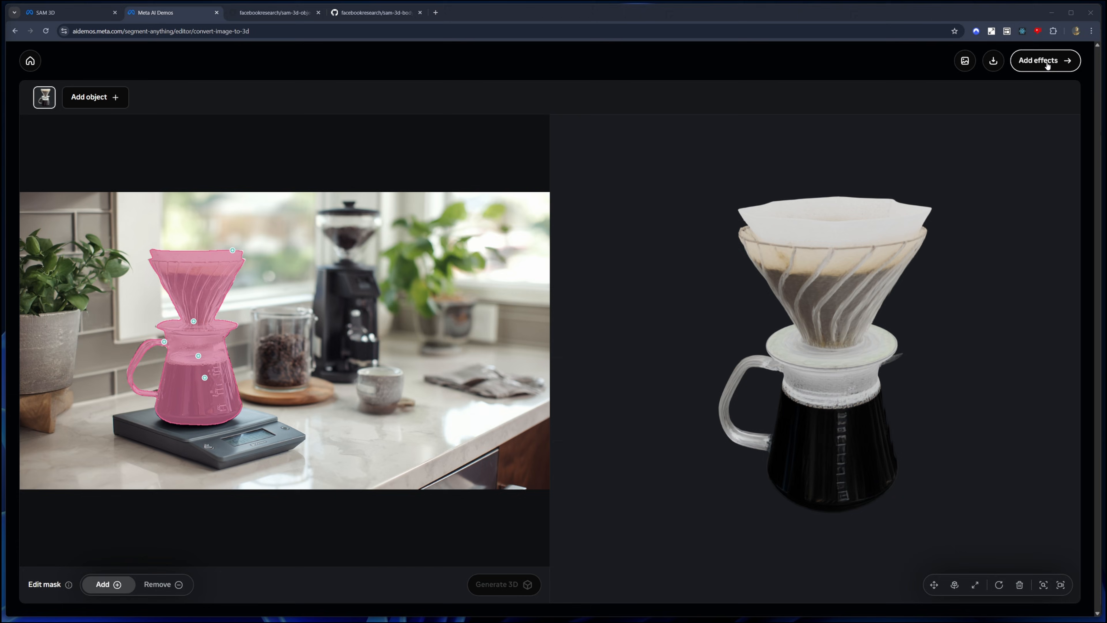
click(1046, 61)
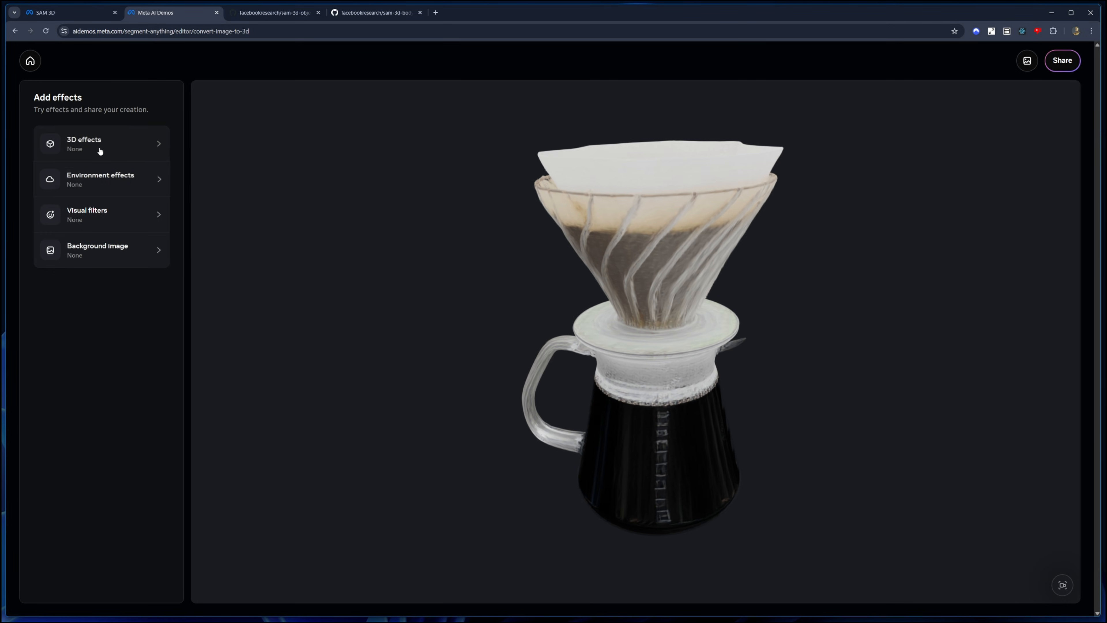
Preview the 8Bit, Starry Night, Disintegrate and Vortex 3D effects on the carafe, then reset to None and go back.
click(100, 144)
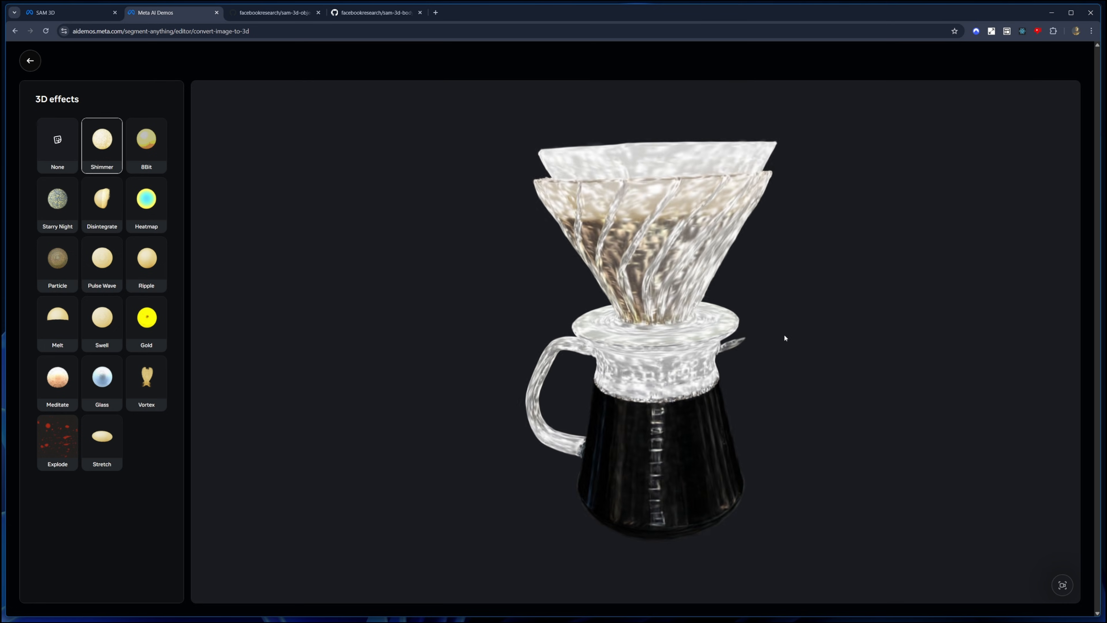
click(146, 144)
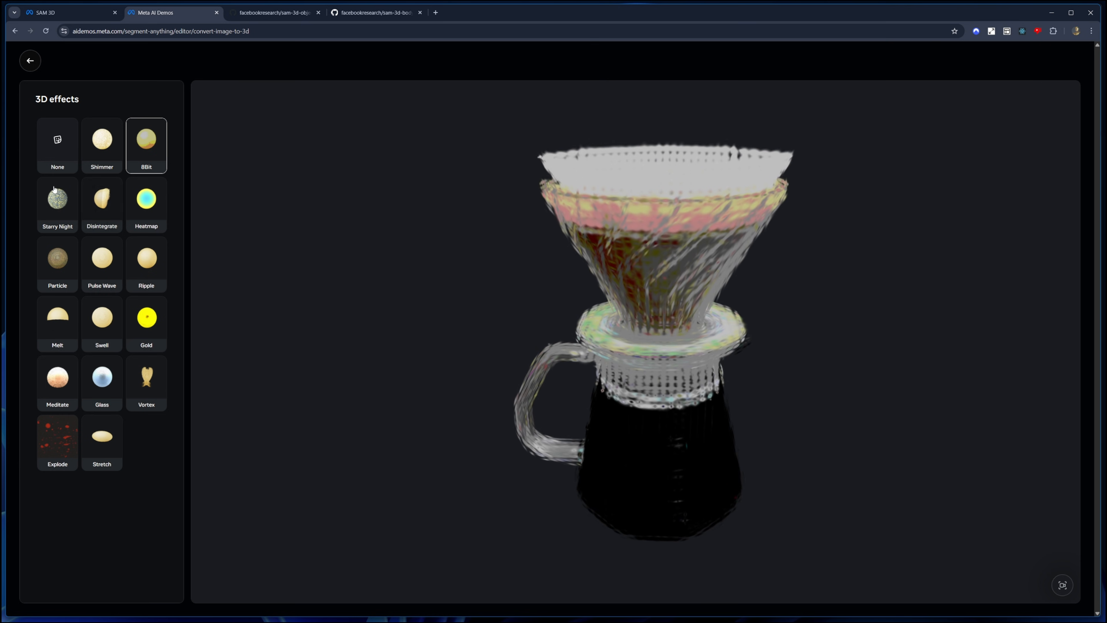
click(58, 206)
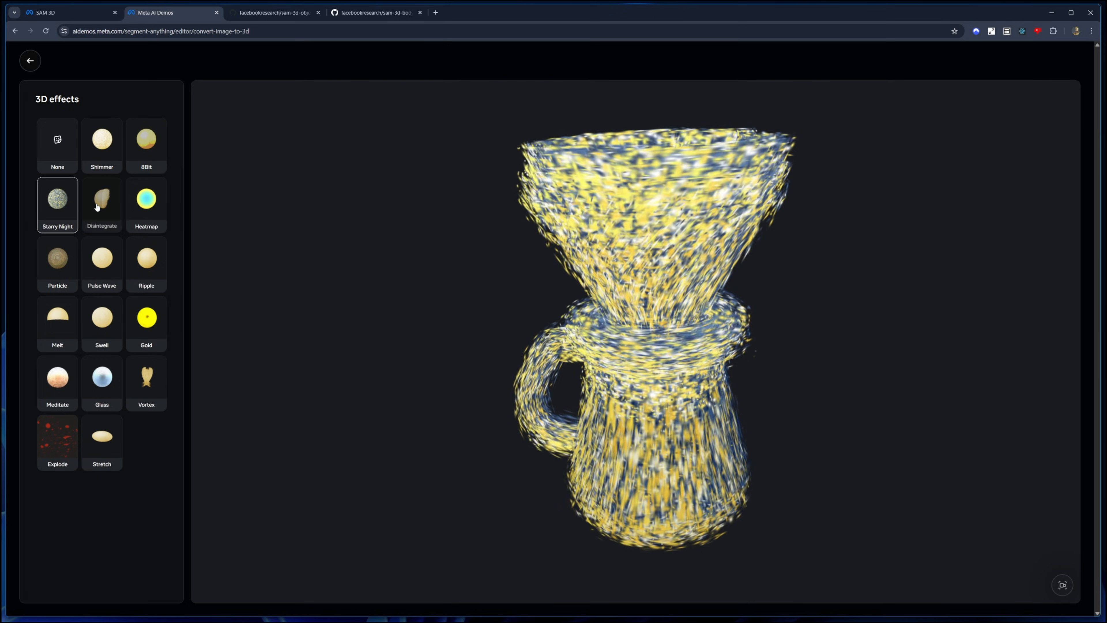
click(102, 204)
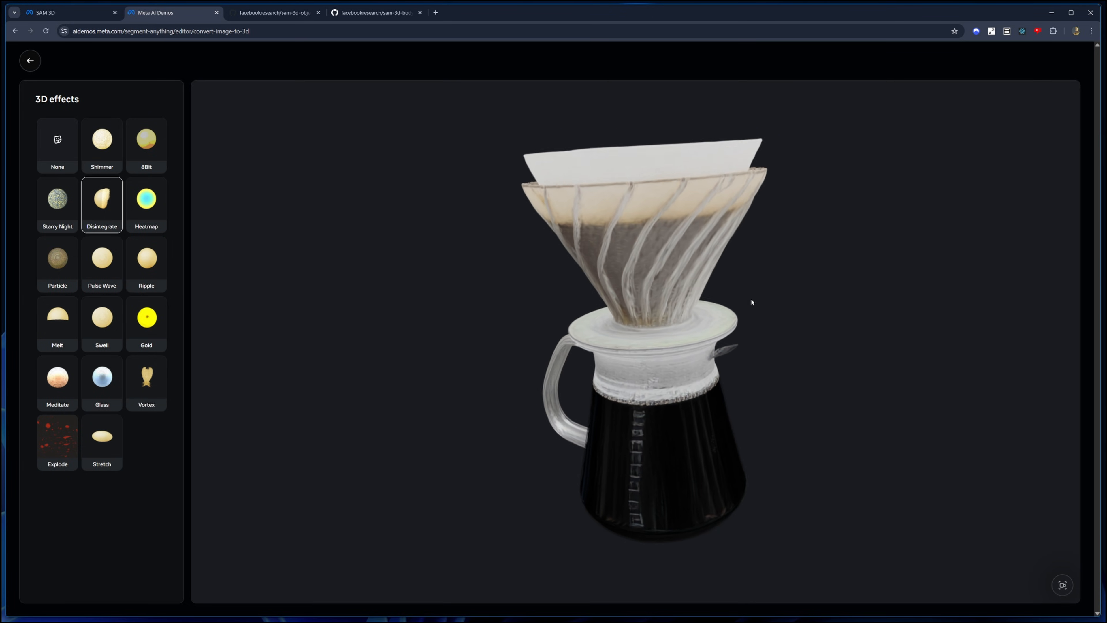
click(101, 206)
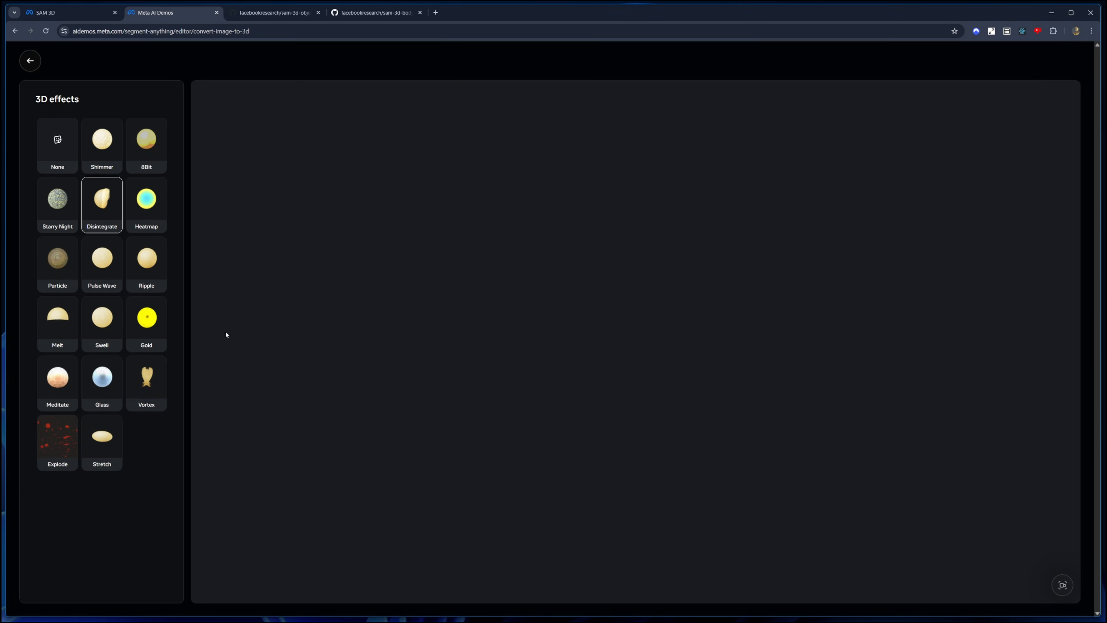
click(147, 381)
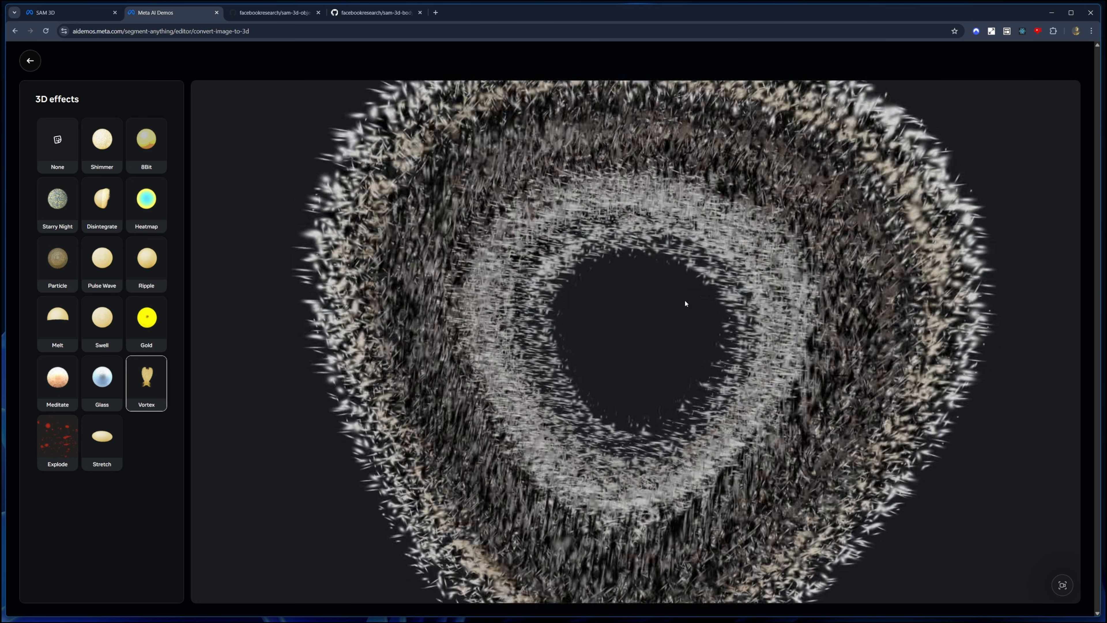
click(57, 147)
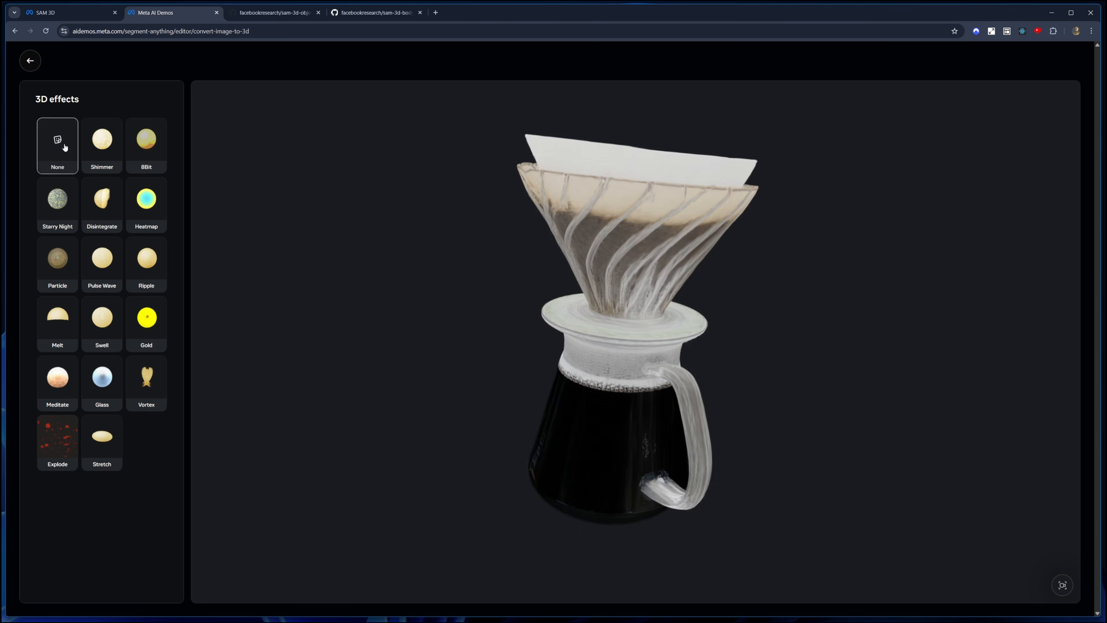
click(29, 61)
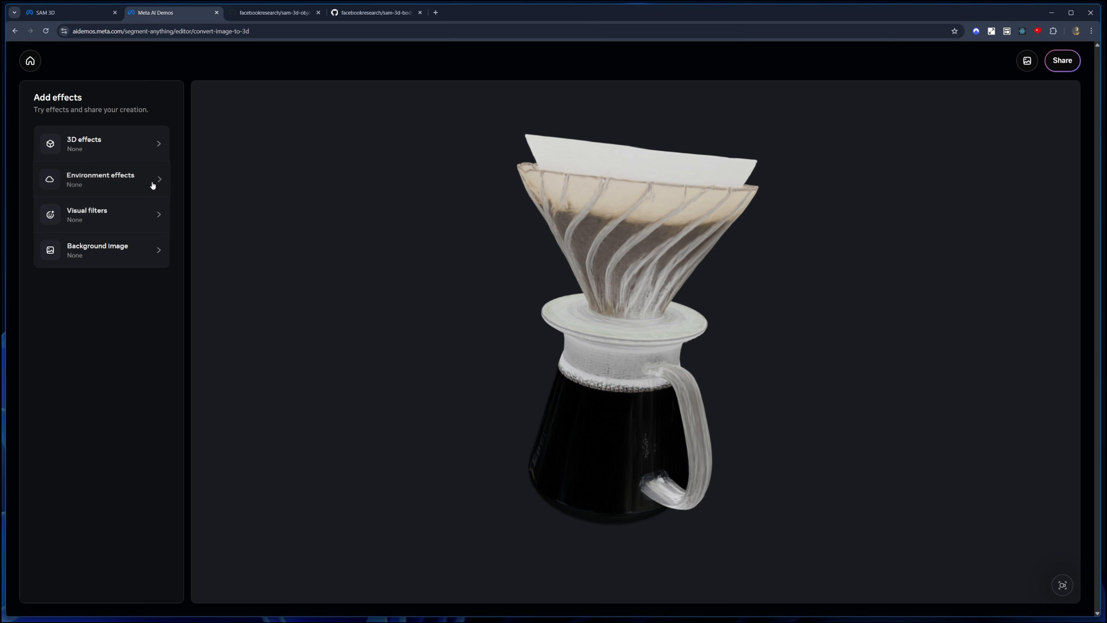
Look at the Environment effect options, then return to the 3D model editor view.
click(101, 179)
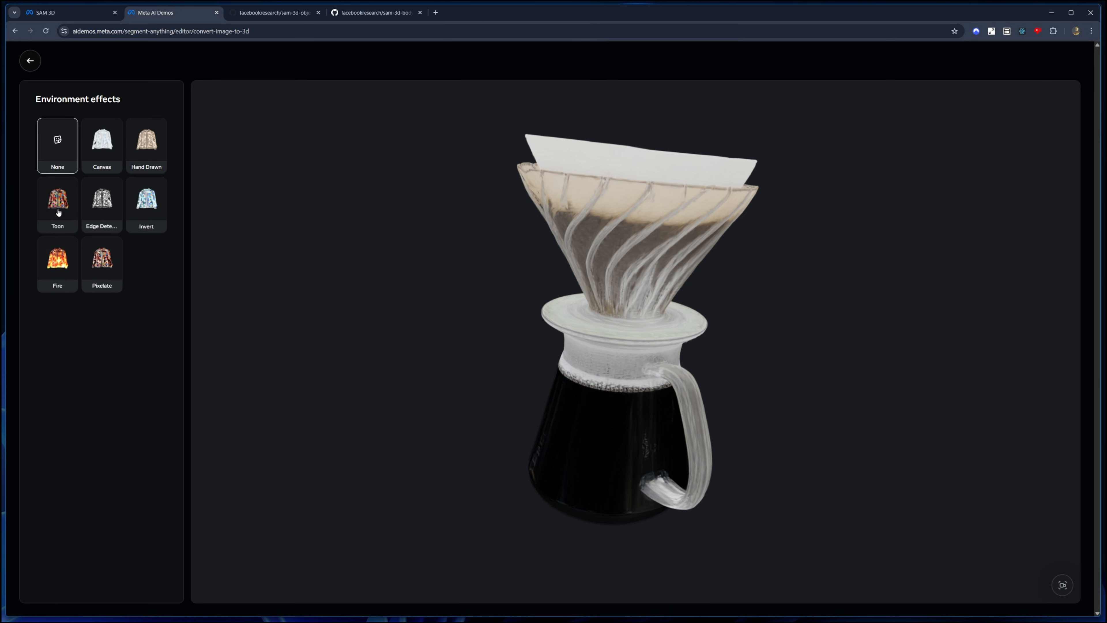
click(58, 204)
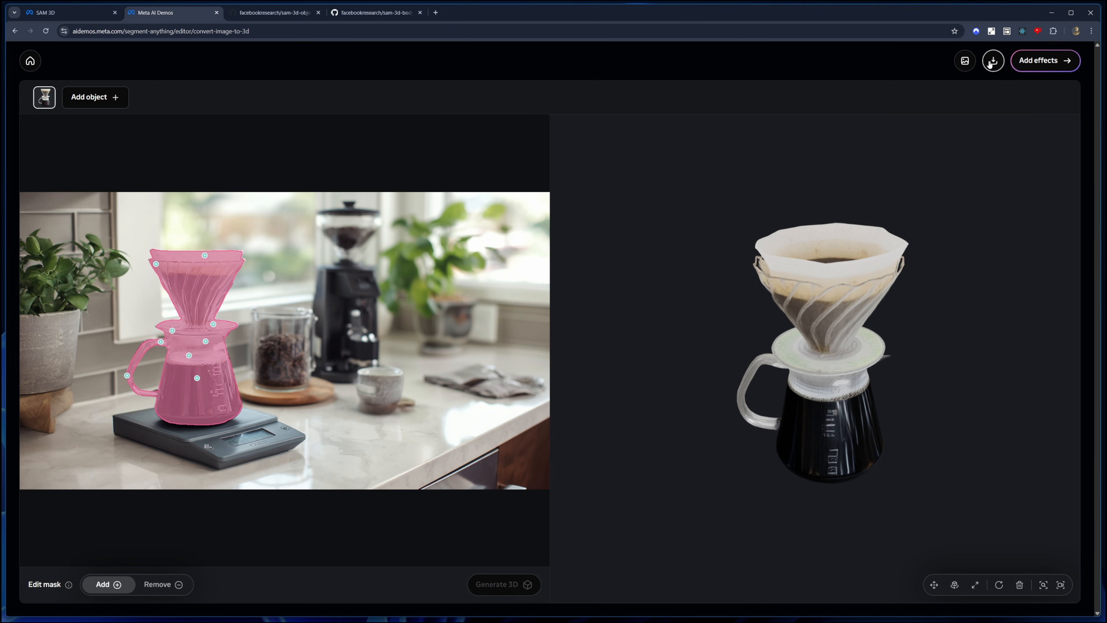
Bring up the Download 3D Models dialog offering PLY and GLB for Object 0.
click(993, 61)
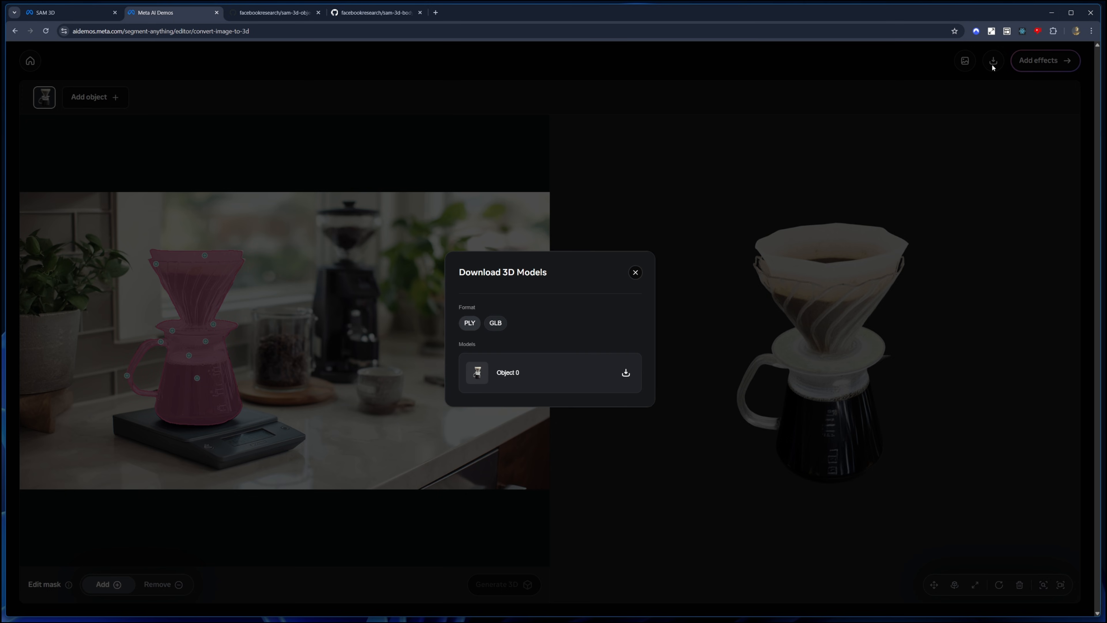
mouse_move(583, 321)
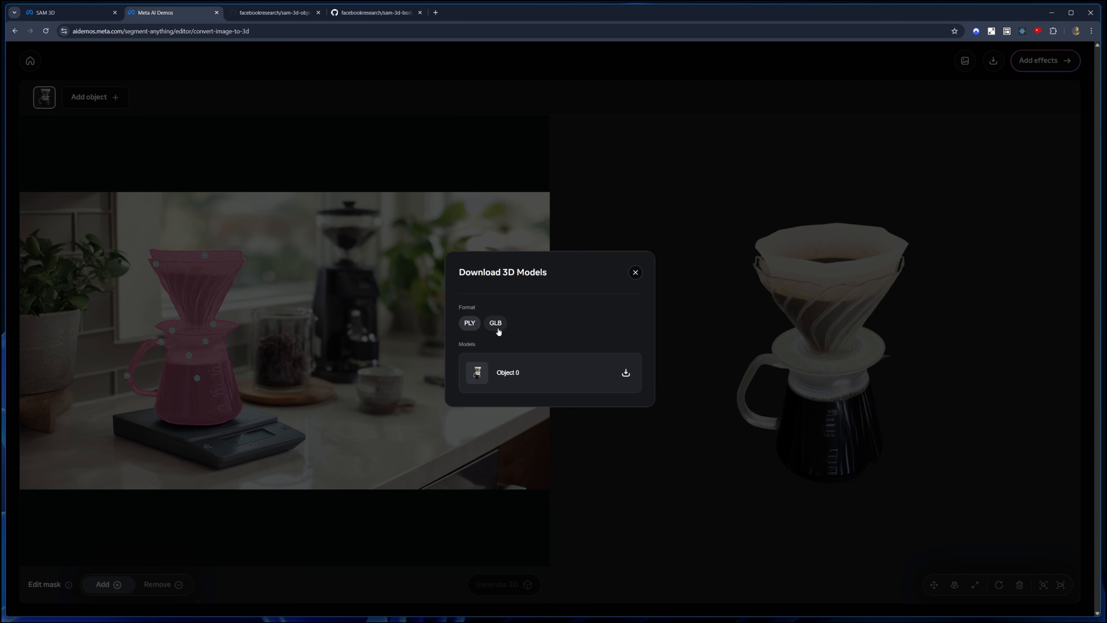
mouse_move(523, 326)
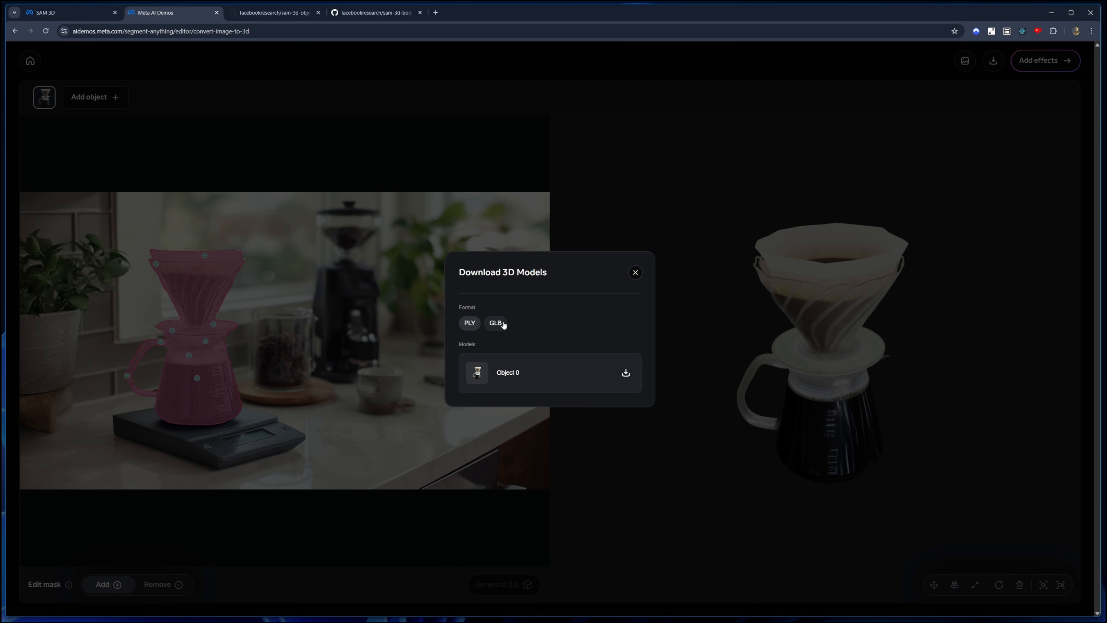
mouse_move(579, 372)
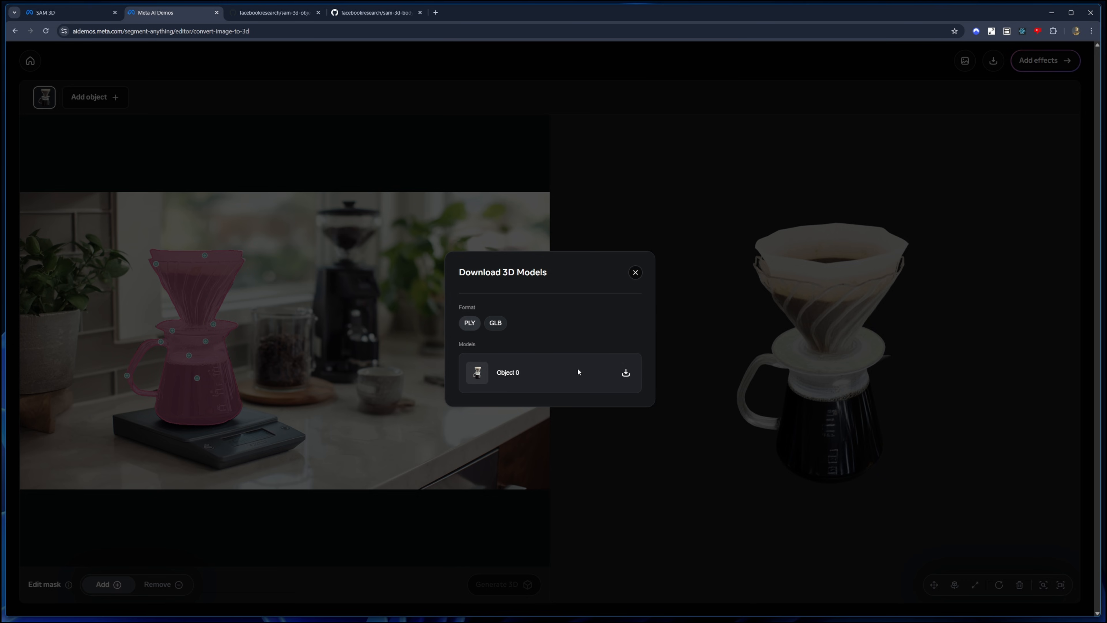
mouse_move(489, 379)
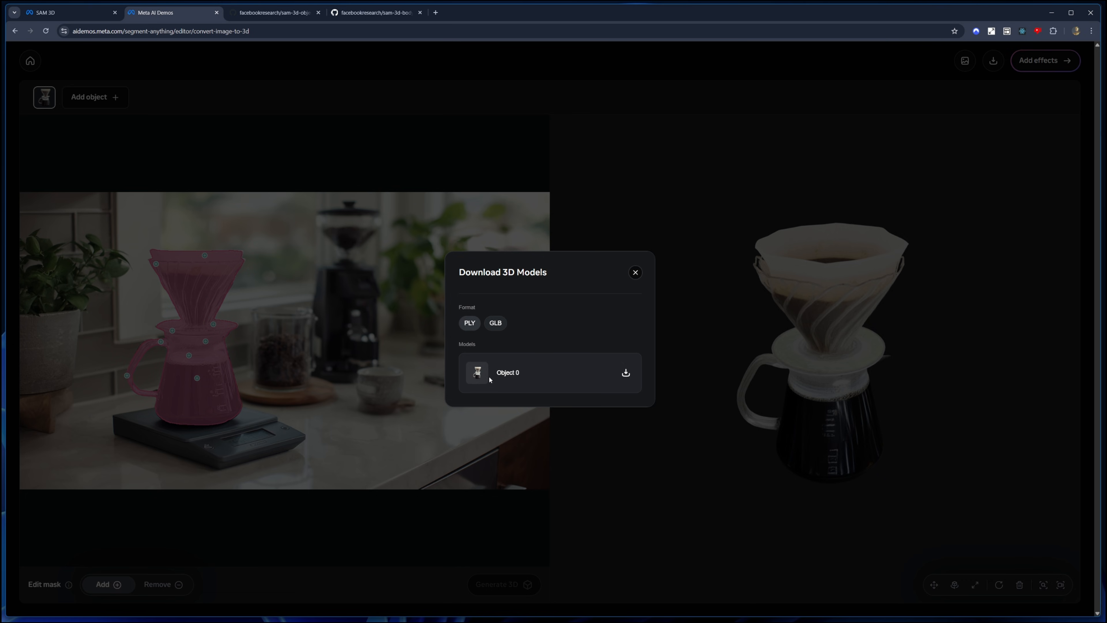
mouse_move(583, 342)
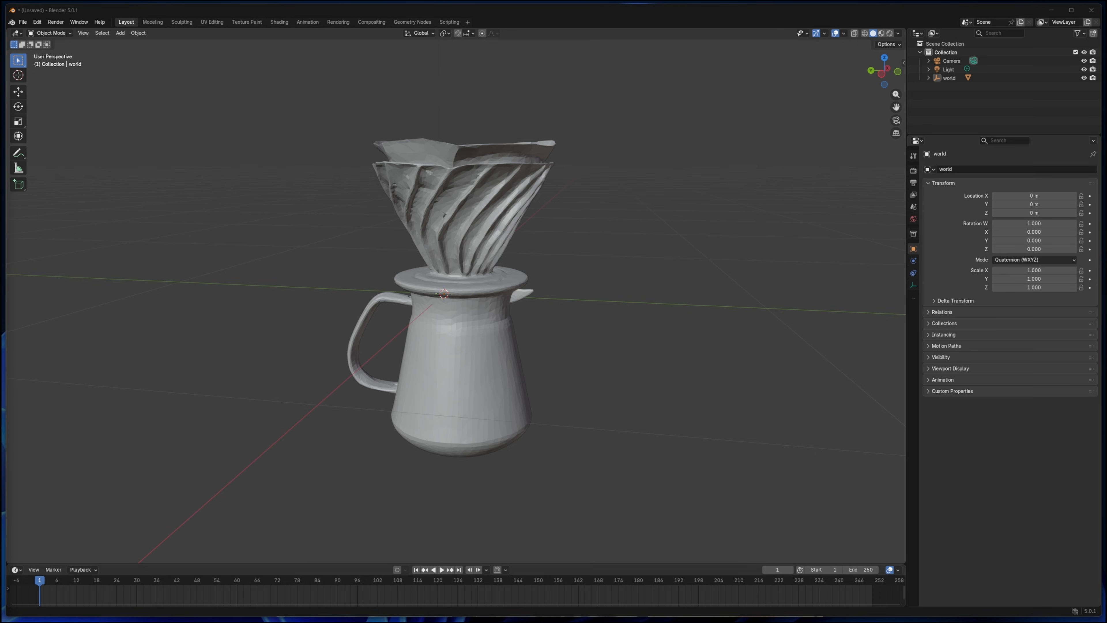
mouse_move(535, 256)
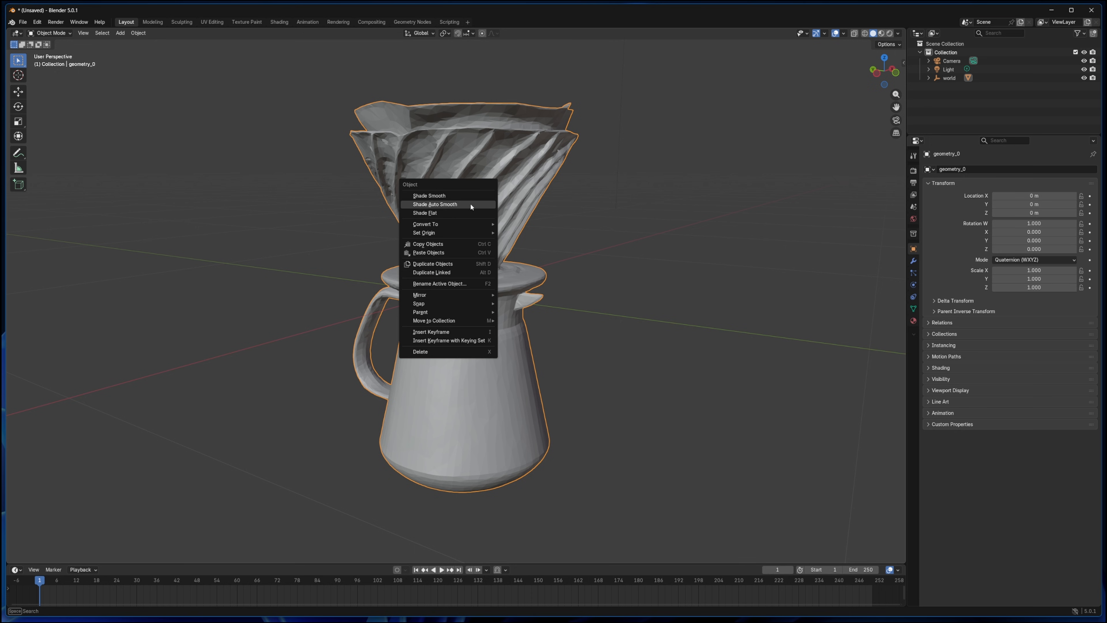
Apply Shade Auto Smooth to the imported carafe in Blender and orbit the textured model.
click(435, 205)
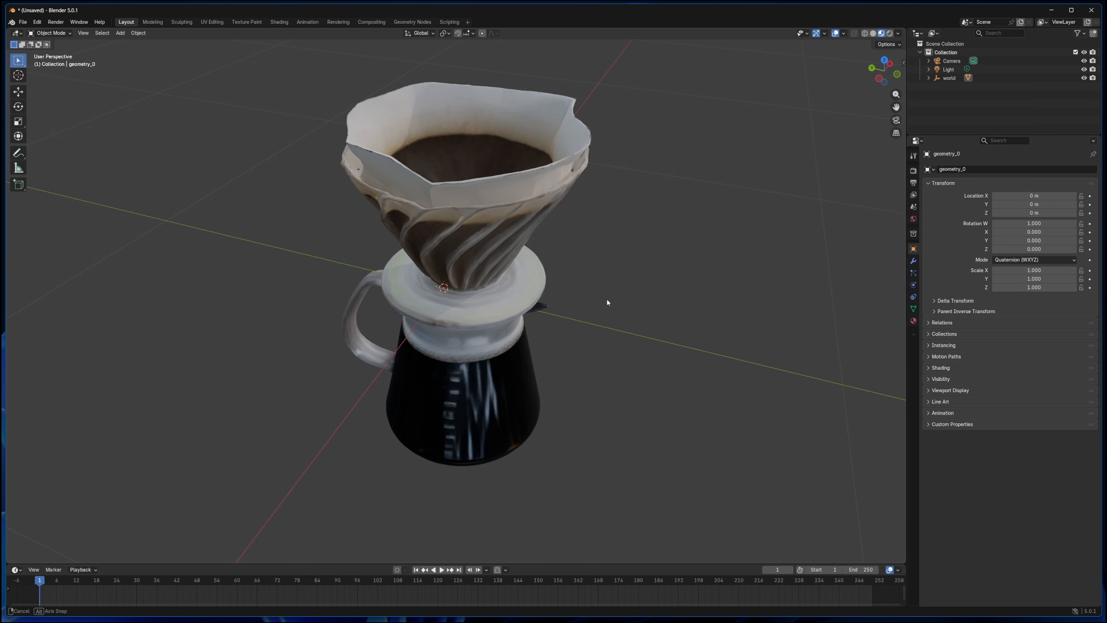
drag(606, 302, 638, 284)
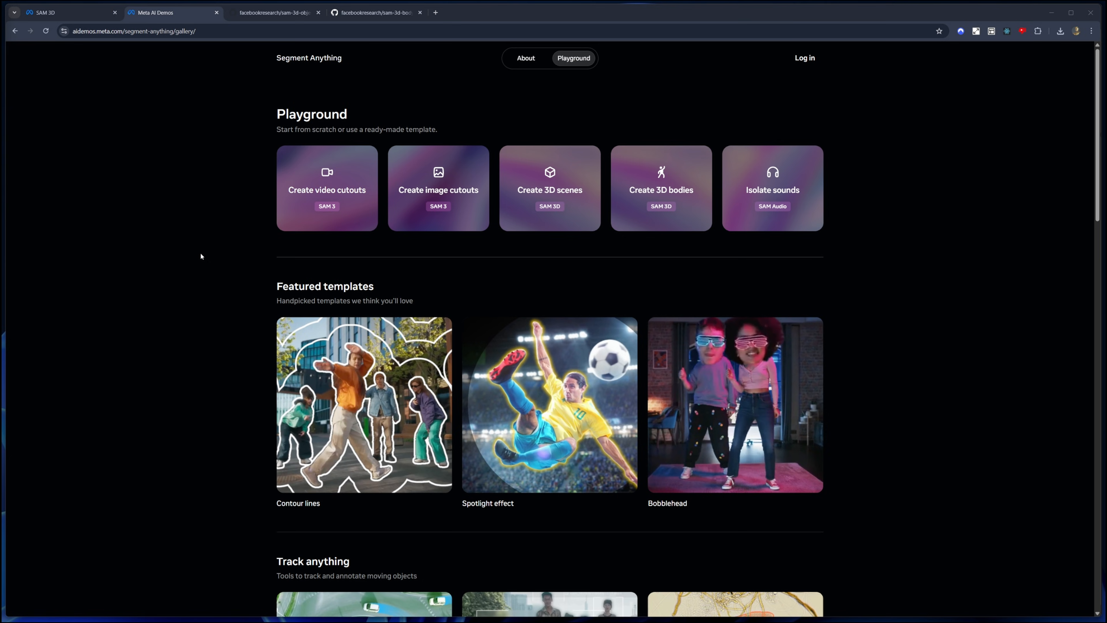
Start Create 3D bodies and choose the woman-by-record-player sample photo.
click(661, 190)
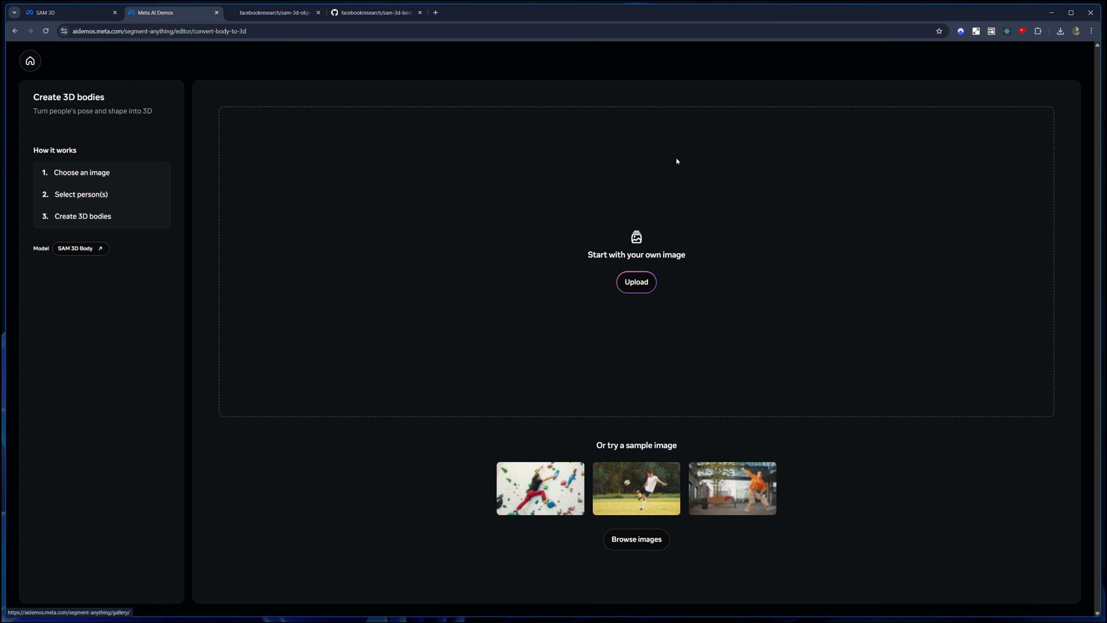
click(636, 540)
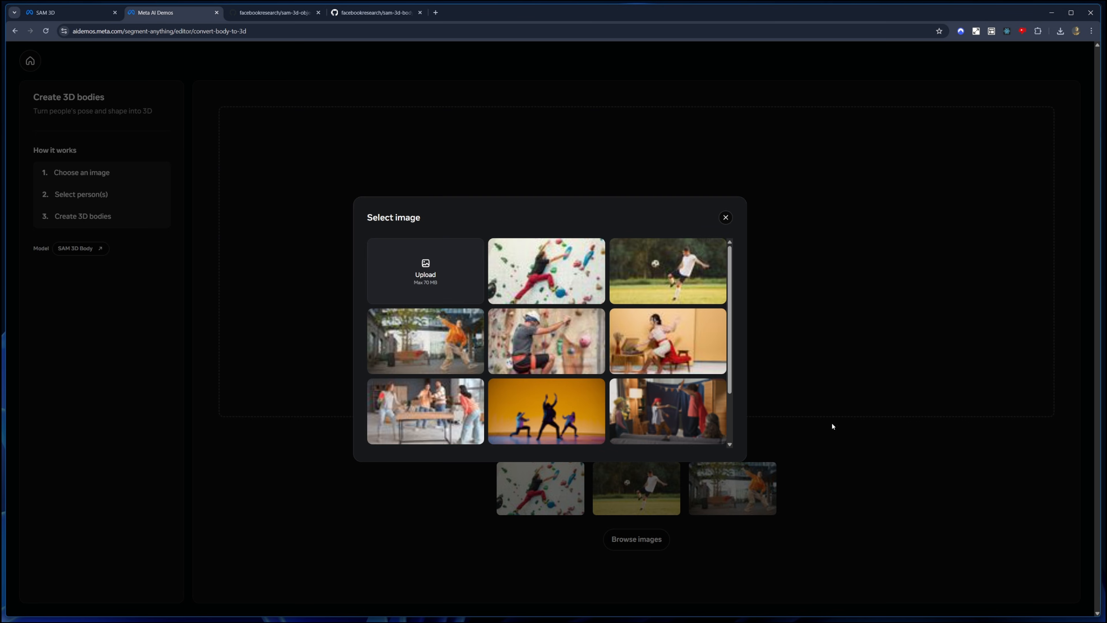
scroll(down, 3)
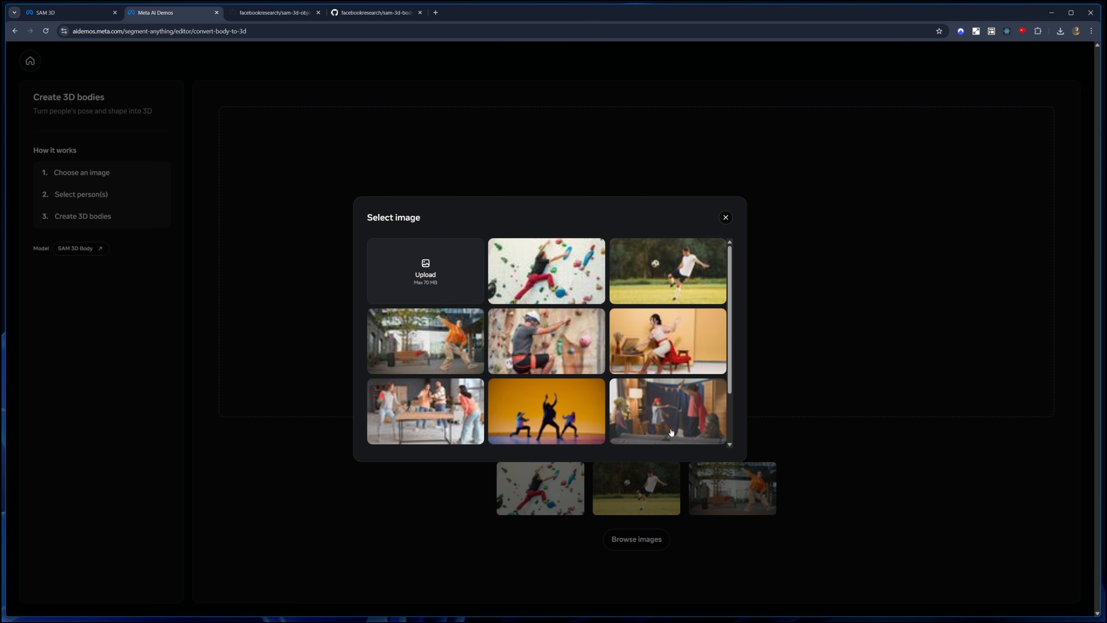
click(665, 344)
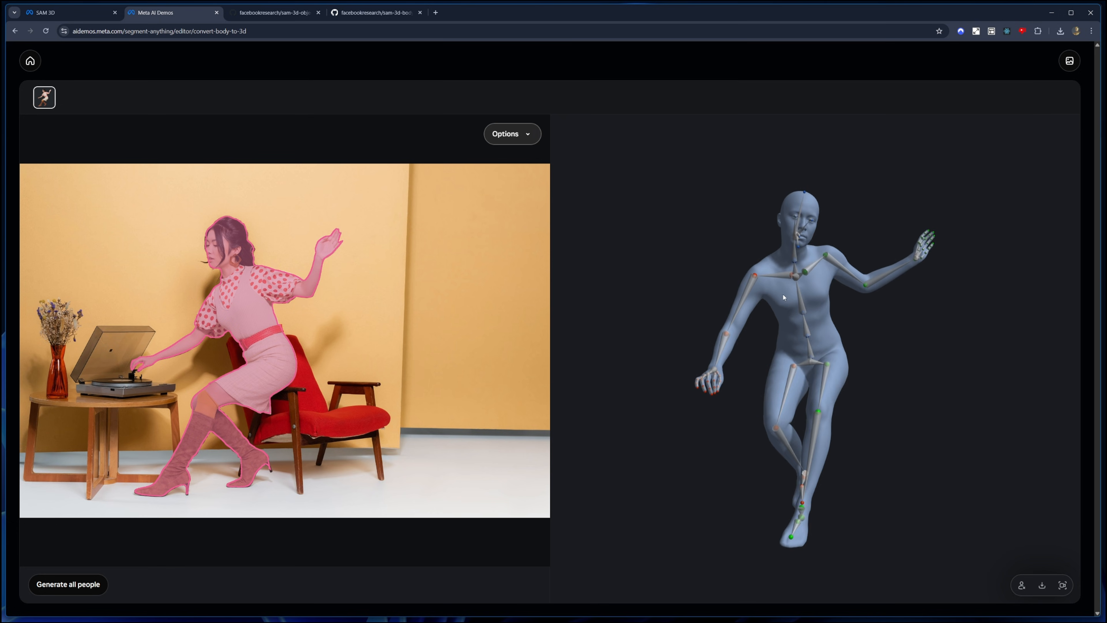
Rotate the generated 3D body with its skeleton to inspect the pose.
drag(784, 298, 840, 291)
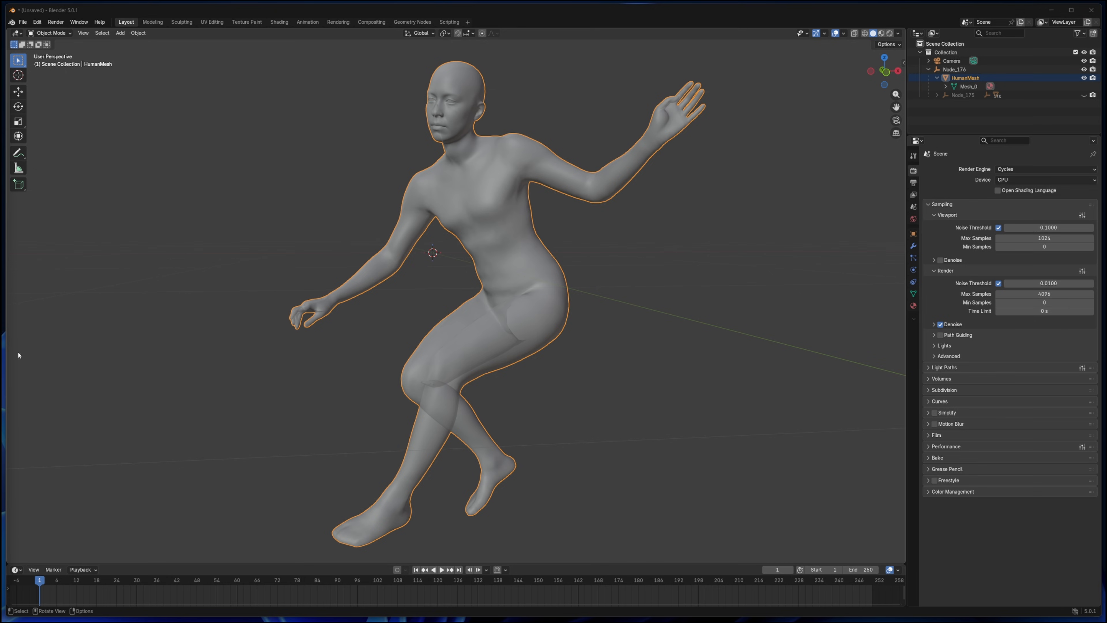
View the body as wireframe, hide HumanMesh and select a top skeleton bone.
click(622, 263)
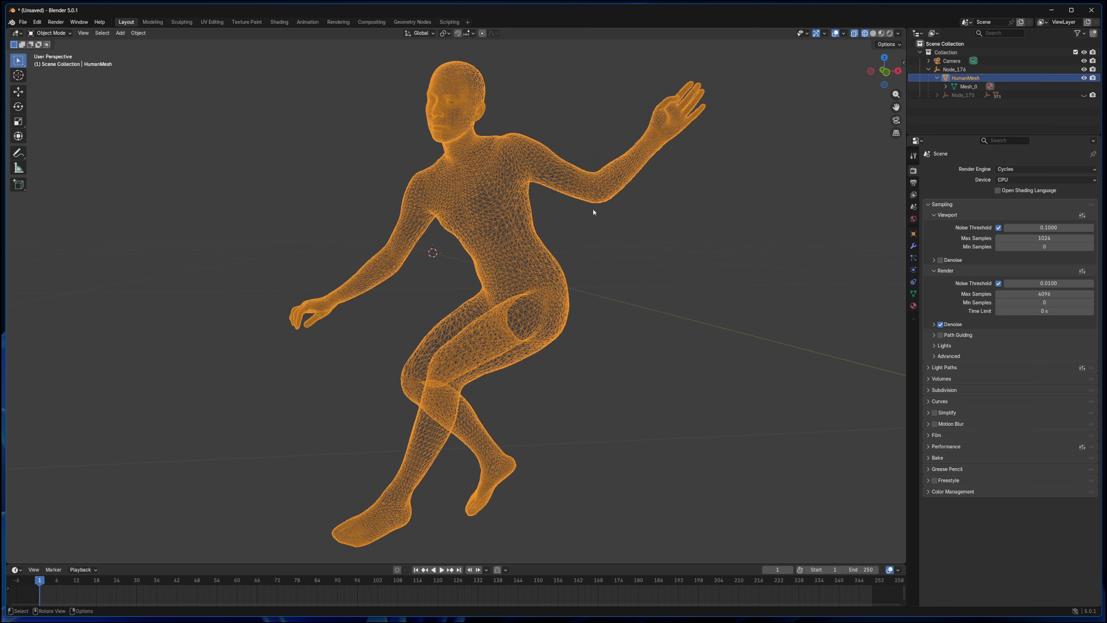
click(874, 34)
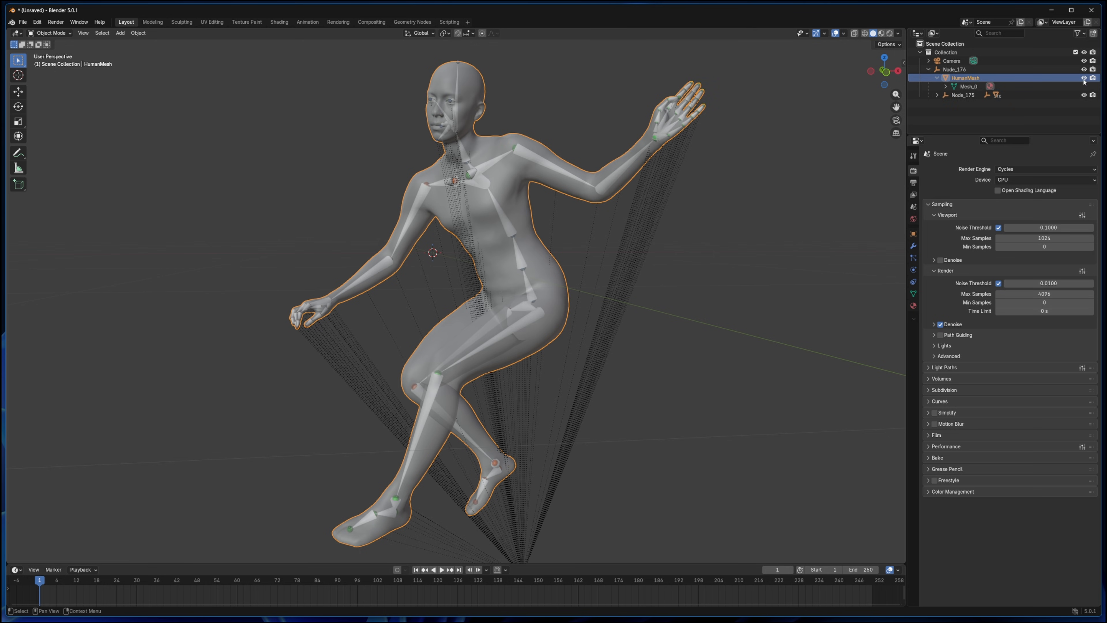
click(1084, 77)
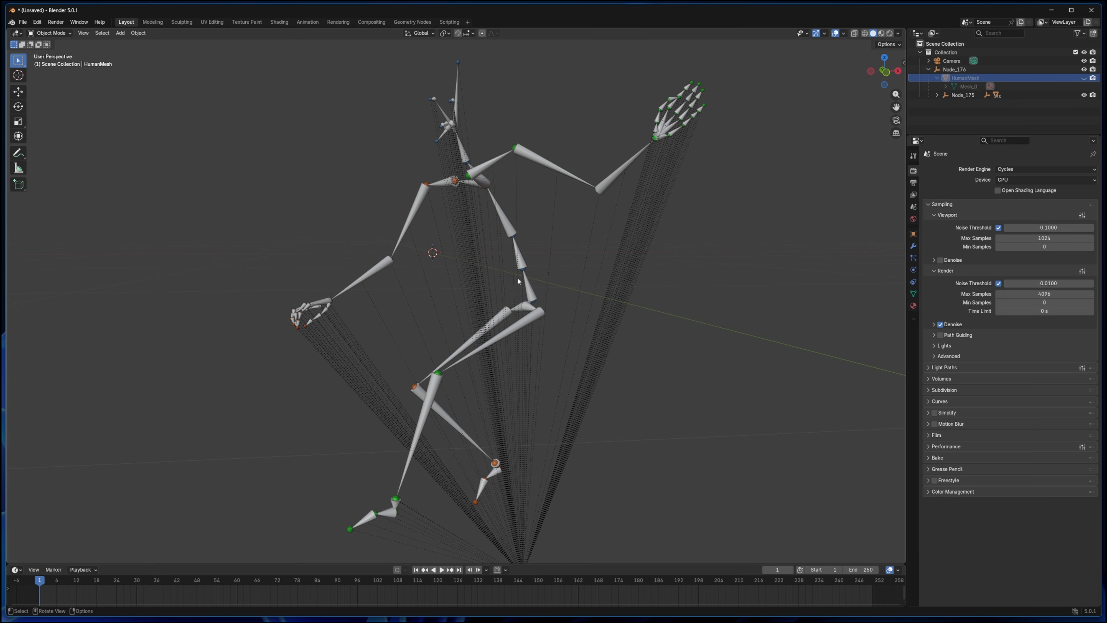
click(361, 281)
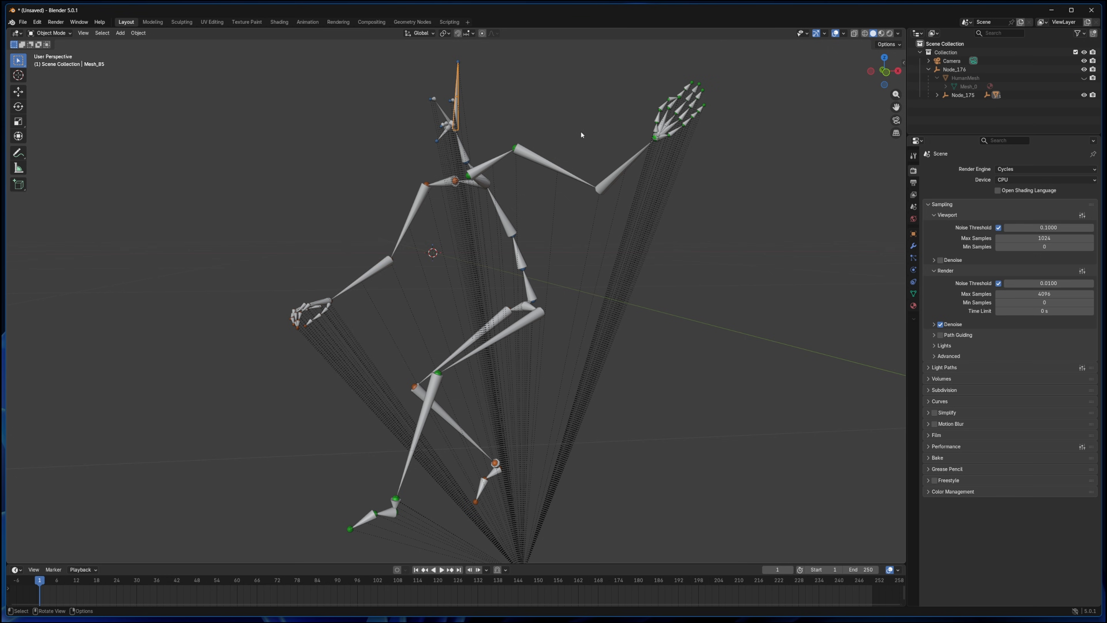
Return to the browser's Segment Anything Playground gallery via Home.
key(alt+tab)
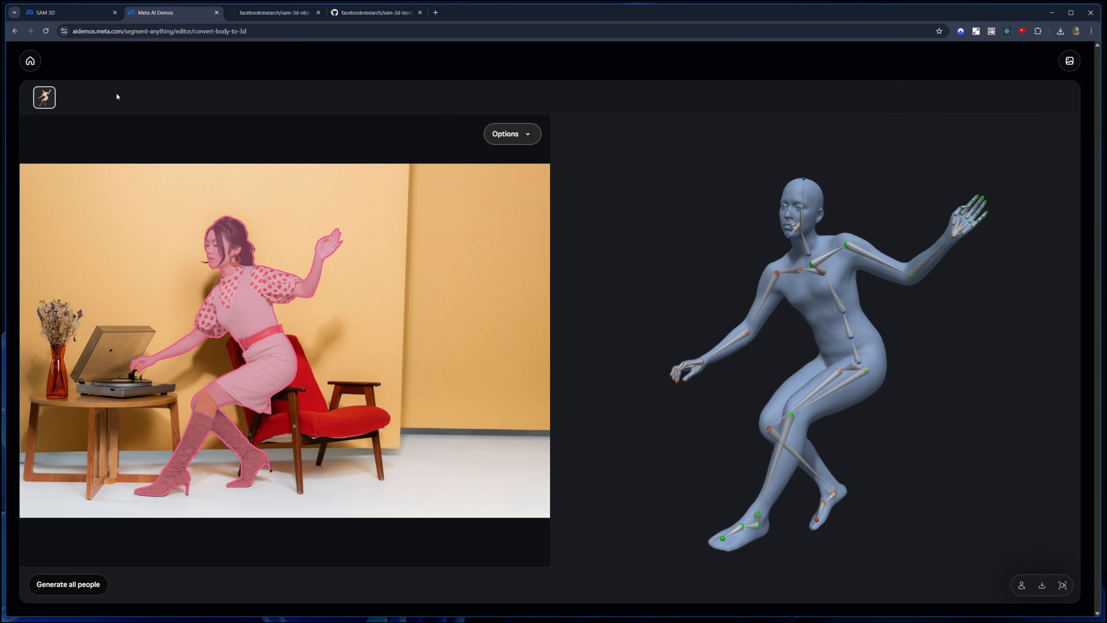
mouse_move(65, 64)
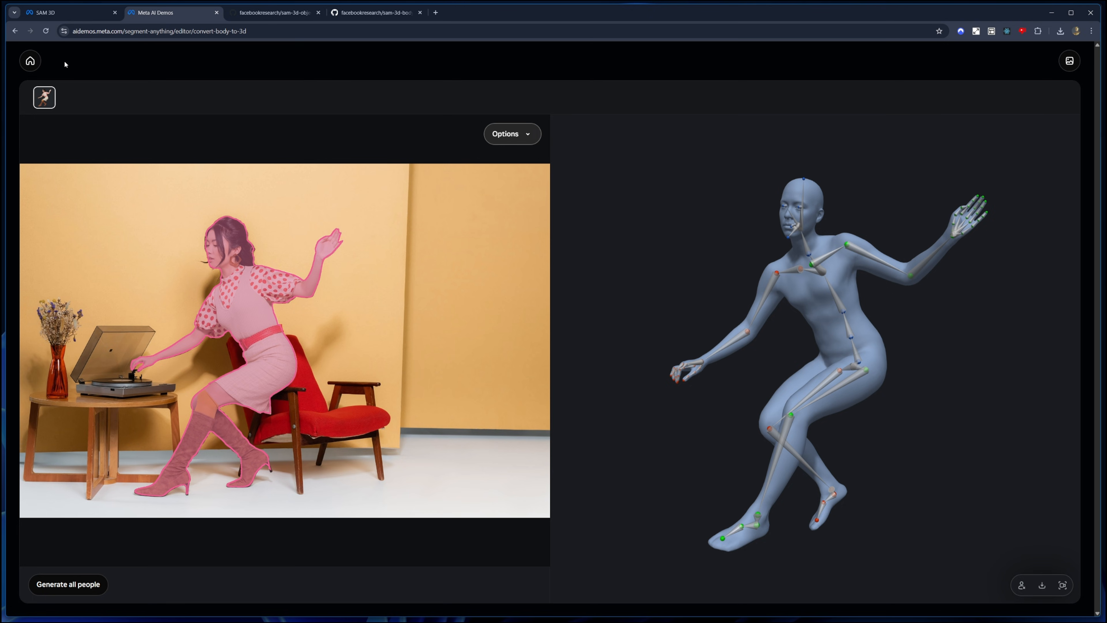
mouse_move(30, 61)
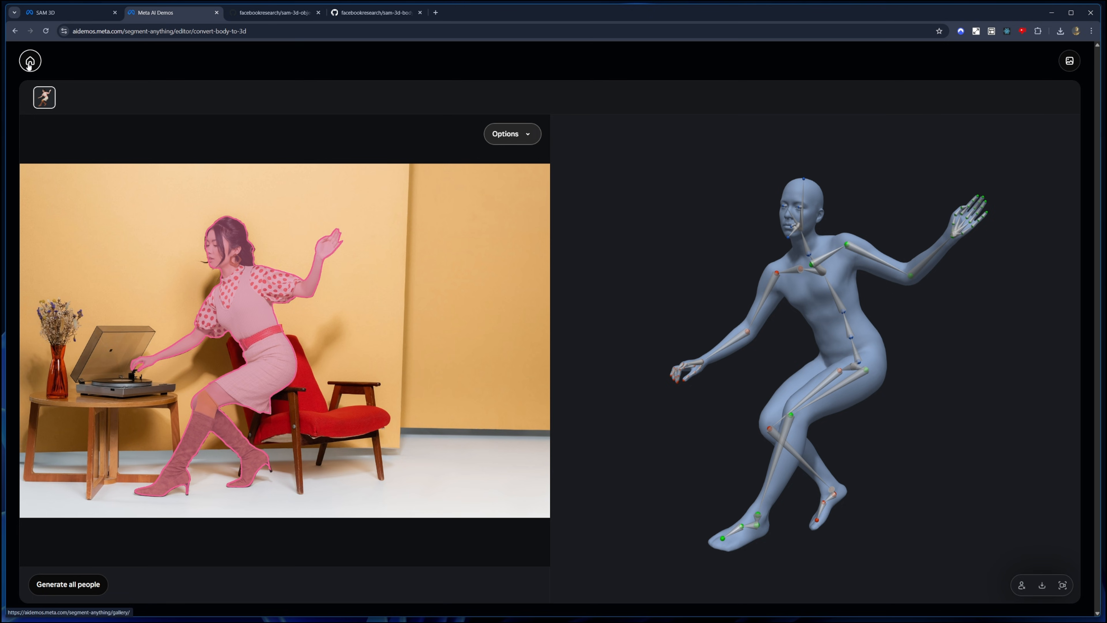
click(30, 61)
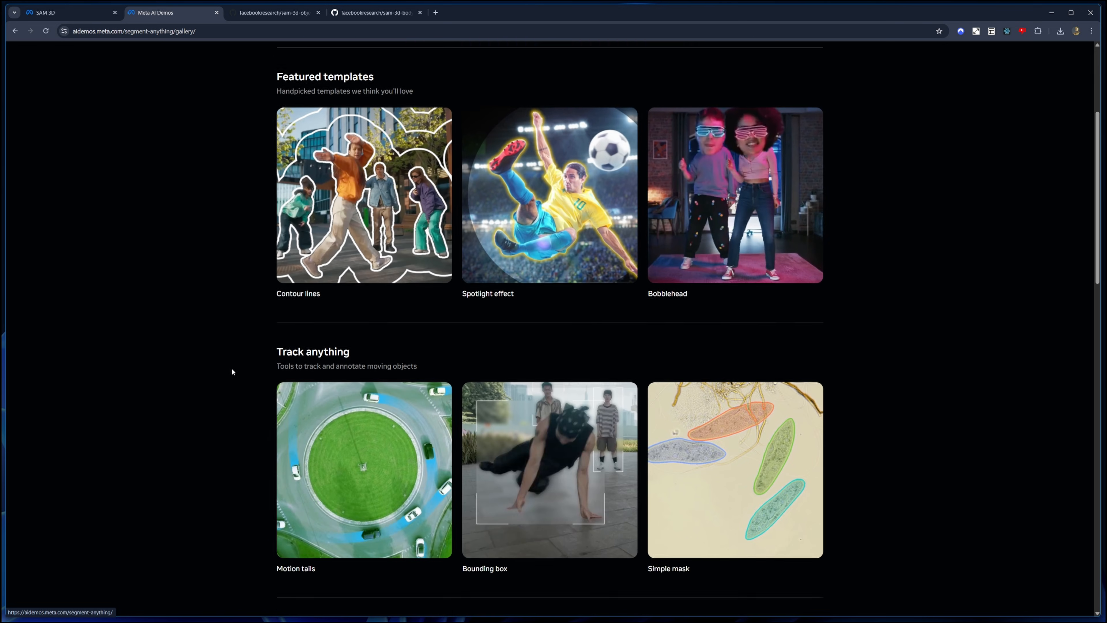
scroll(down, 3)
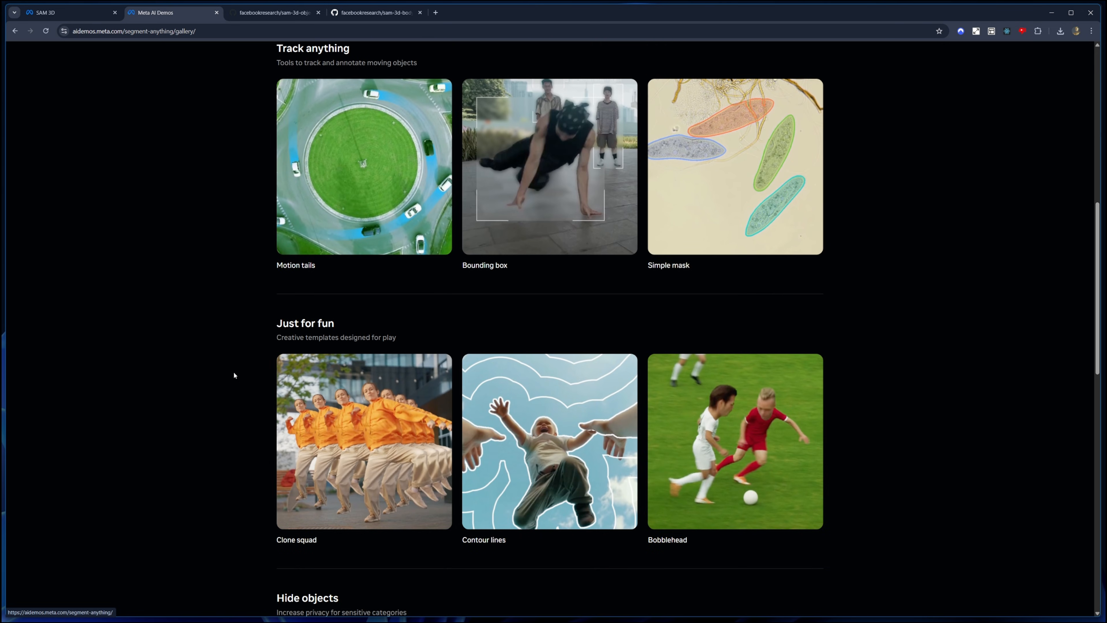
scroll(down, 3)
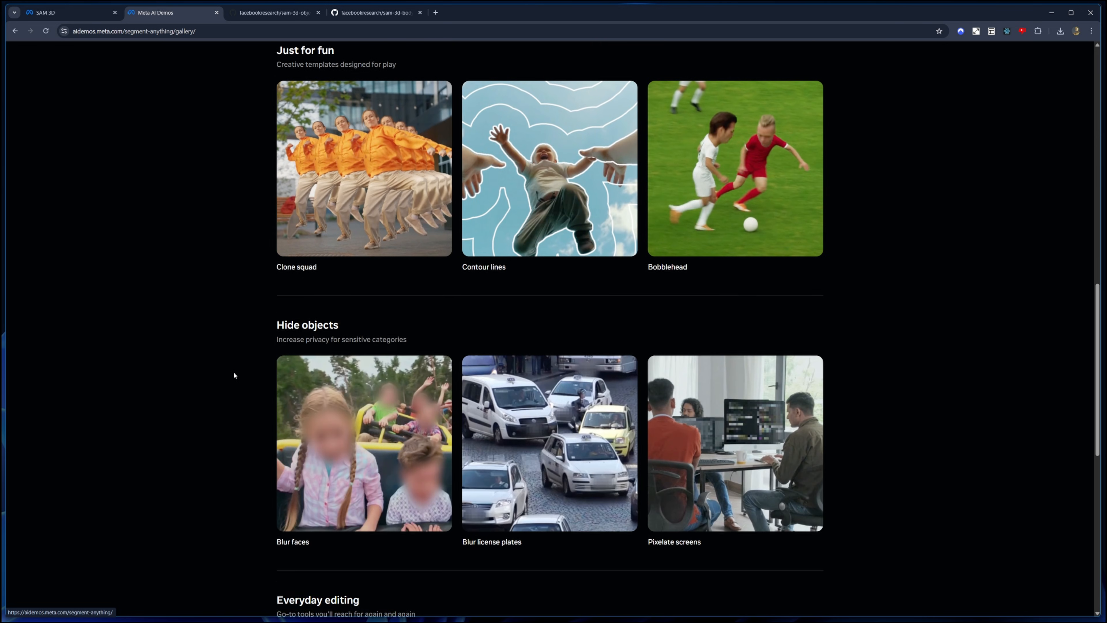
scroll(down, 3)
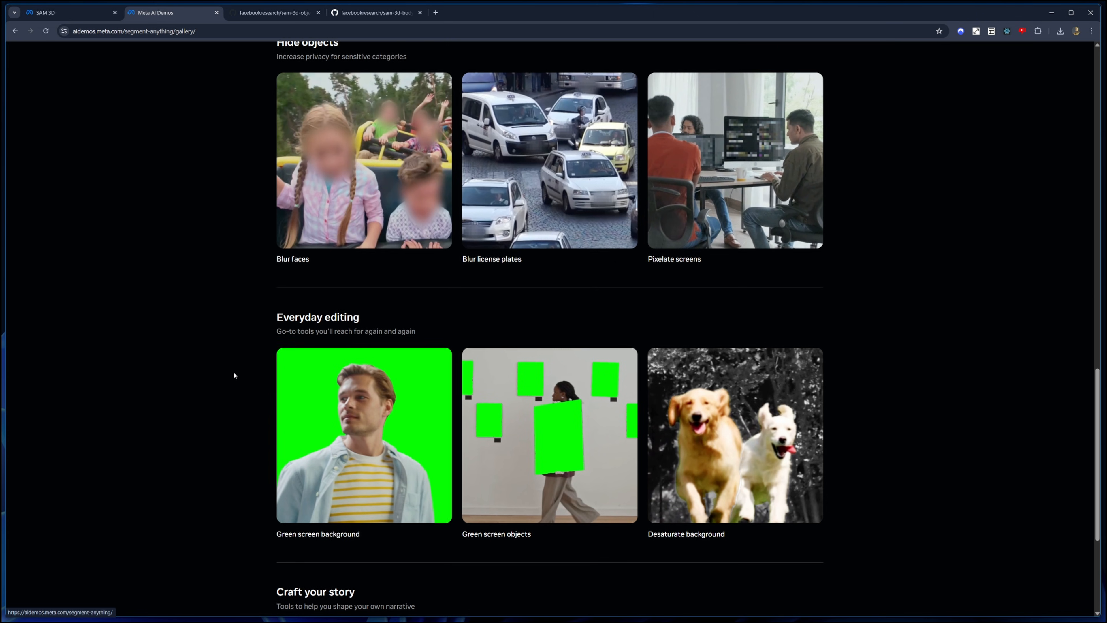
scroll(up, 3)
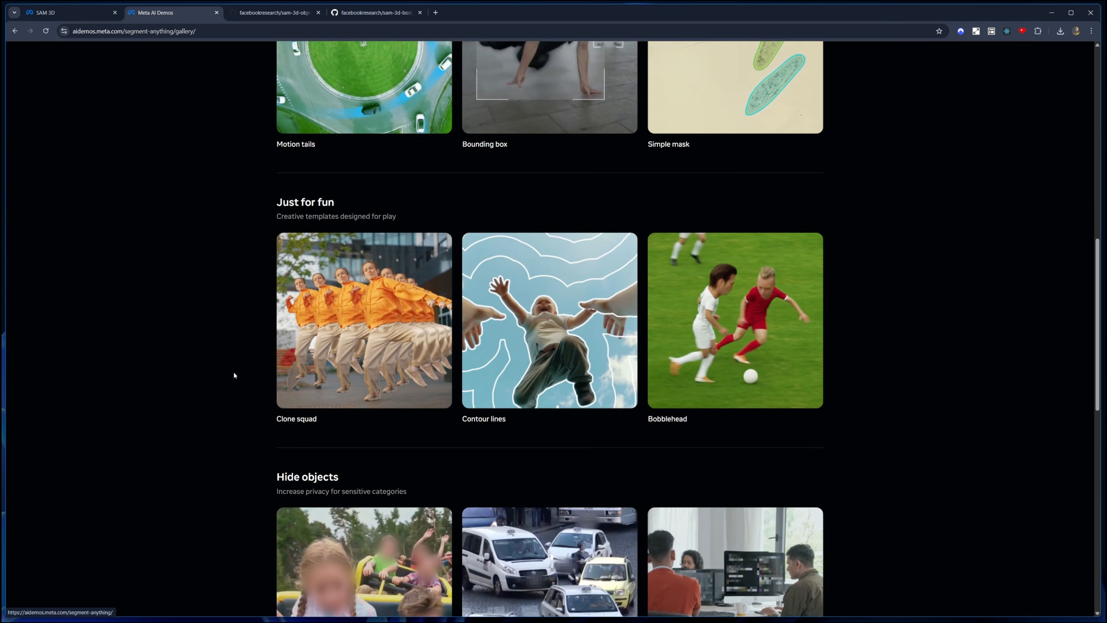
scroll(up, 3)
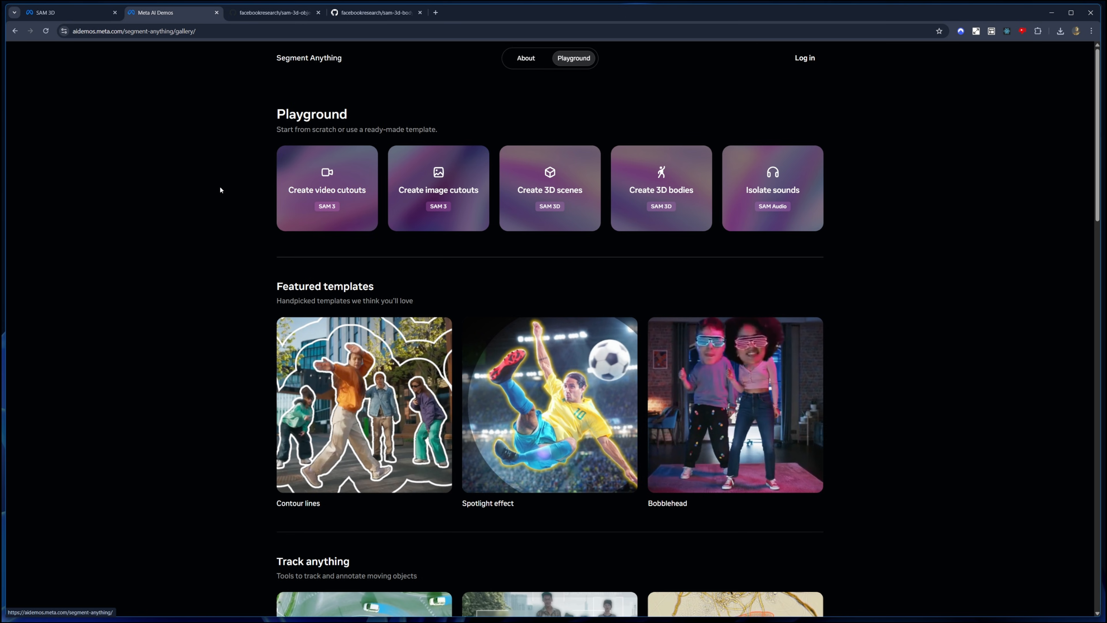
scroll(down, 3)
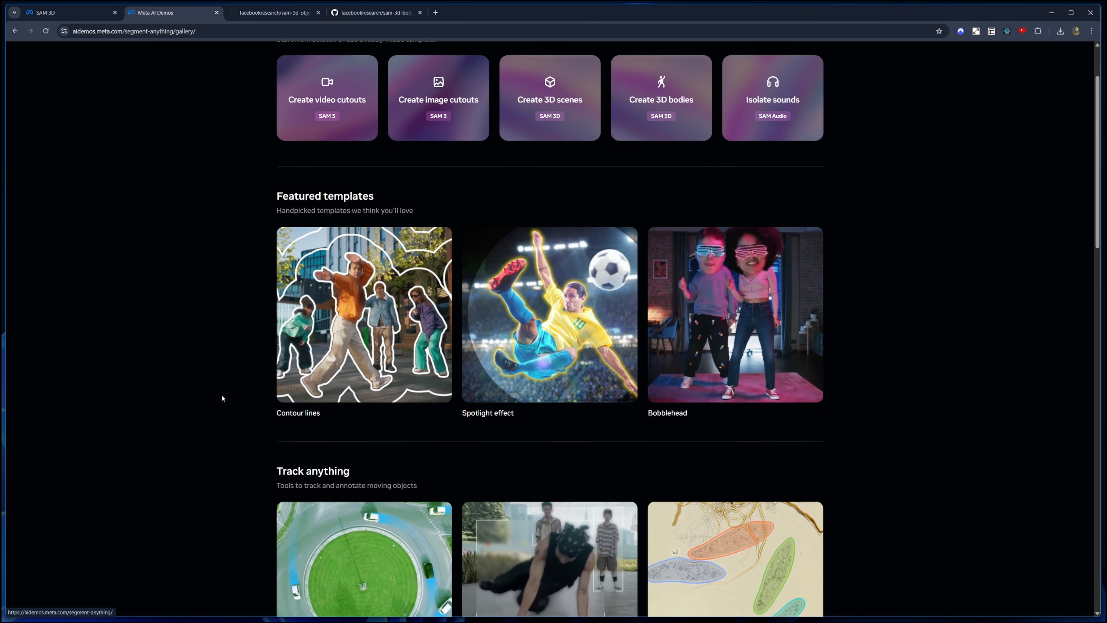
scroll(down, 3)
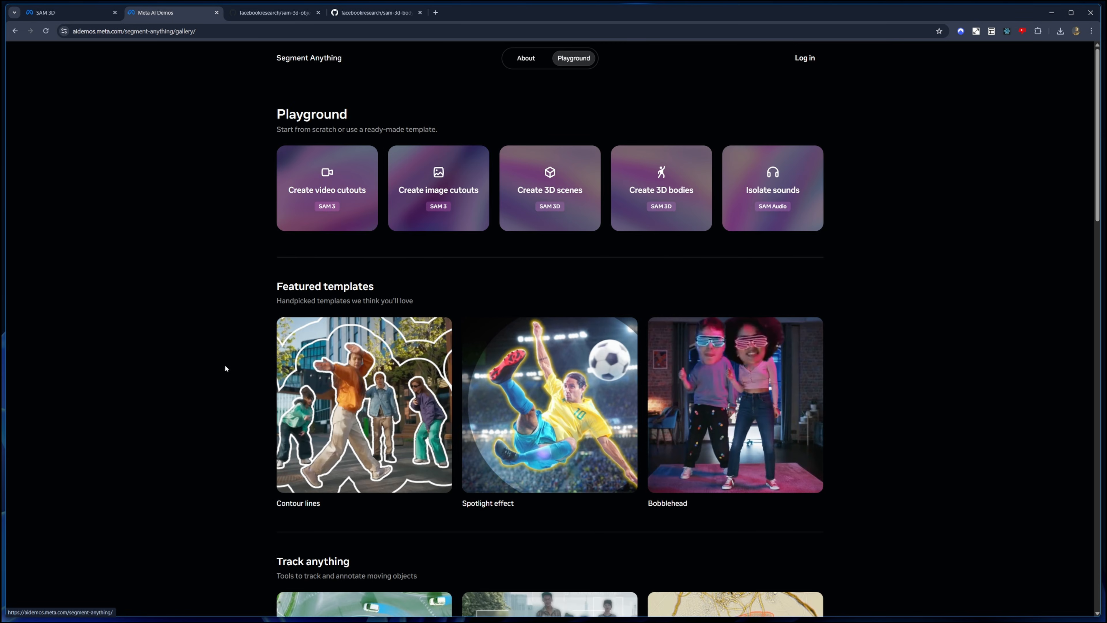
mouse_move(182, 159)
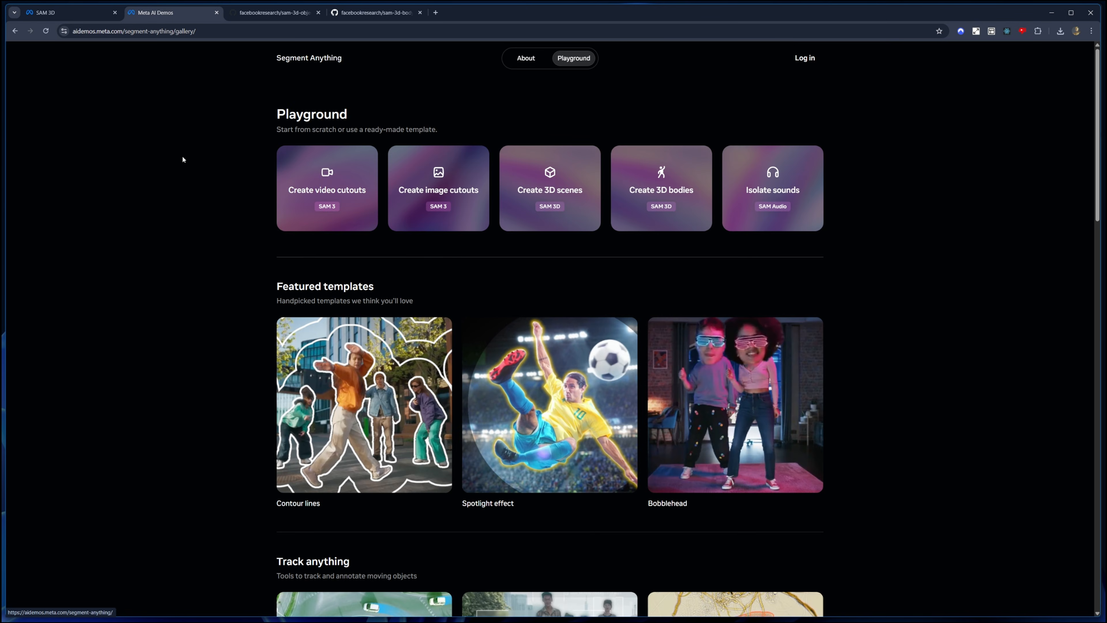